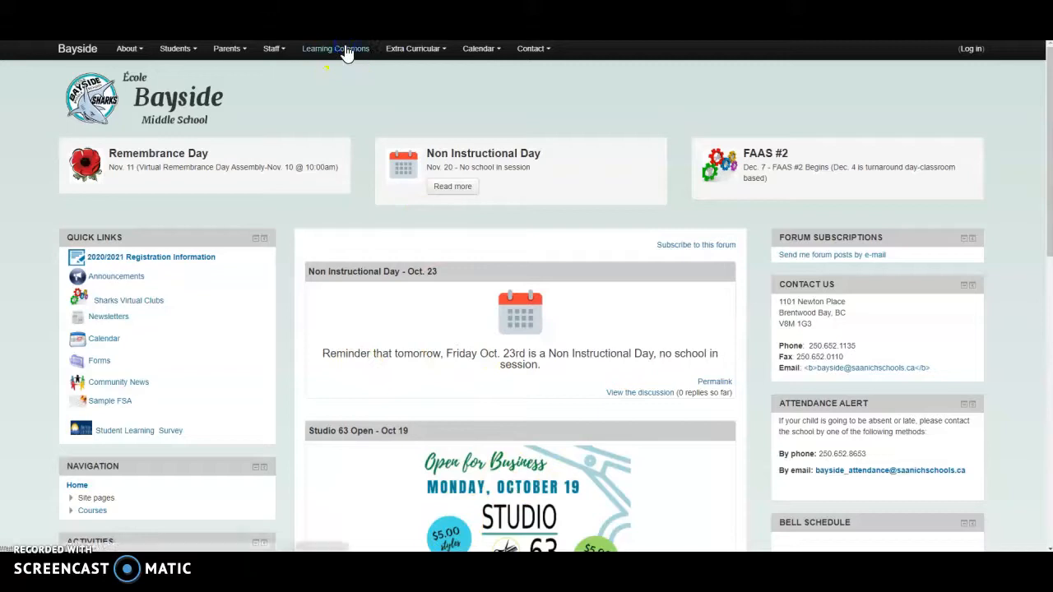
Go to Learning Commons in the top bar and open the Learning from Home tile.
{"action": "left_click", "coordinate": [335, 47]}
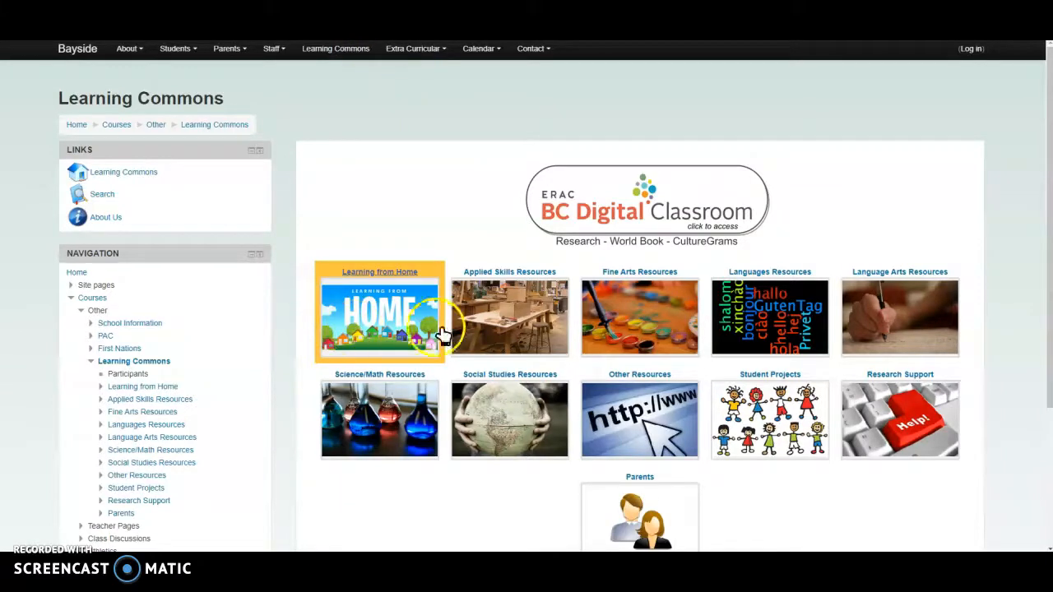
{"action": "mouse_move", "coordinate": [401, 302]}
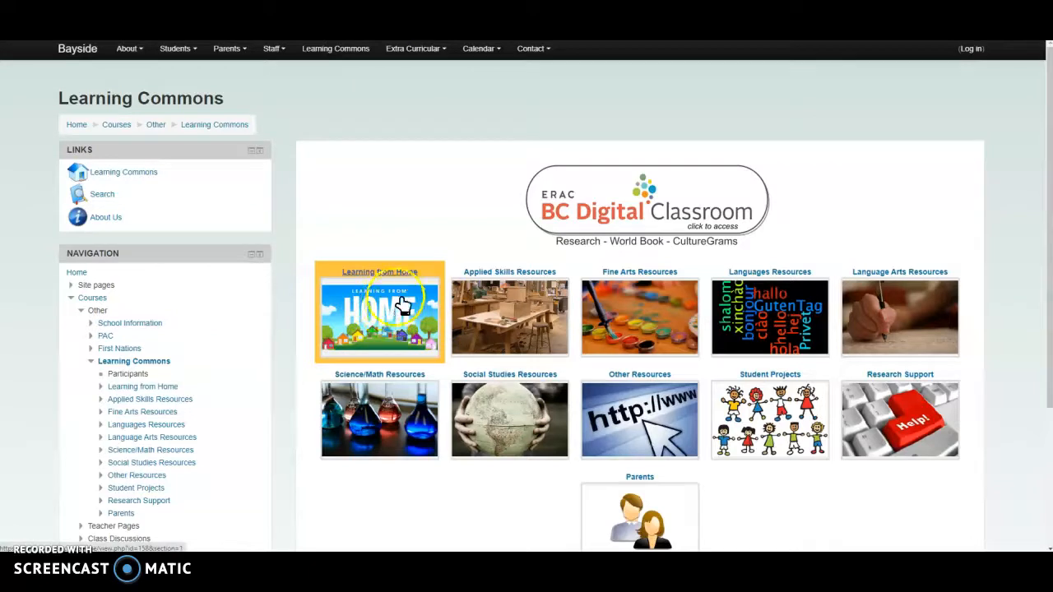
{"action": "left_click", "coordinate": [379, 313]}
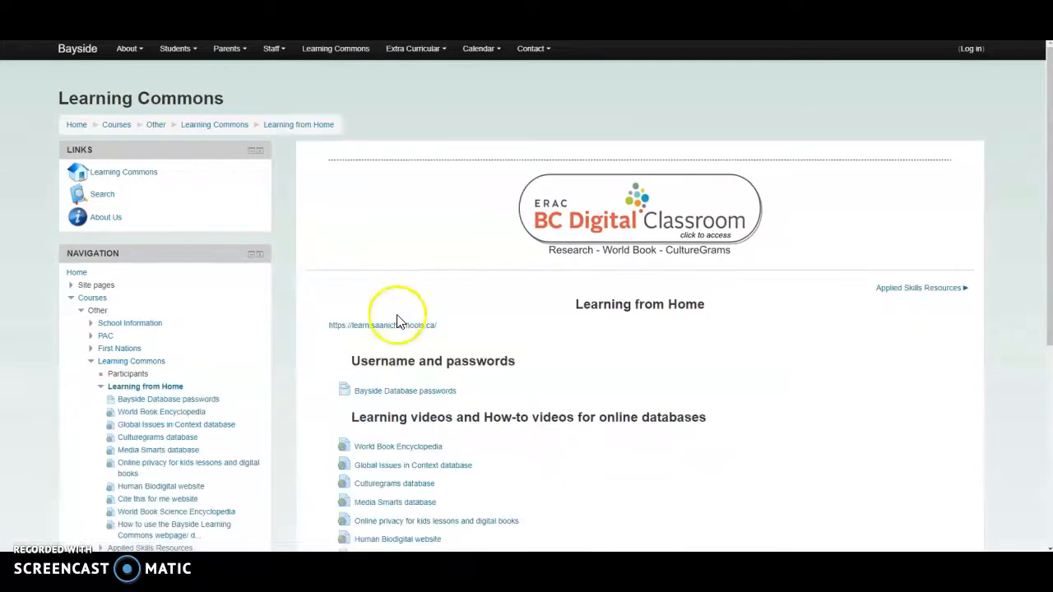
{"action": "mouse_move", "coordinate": [384, 394]}
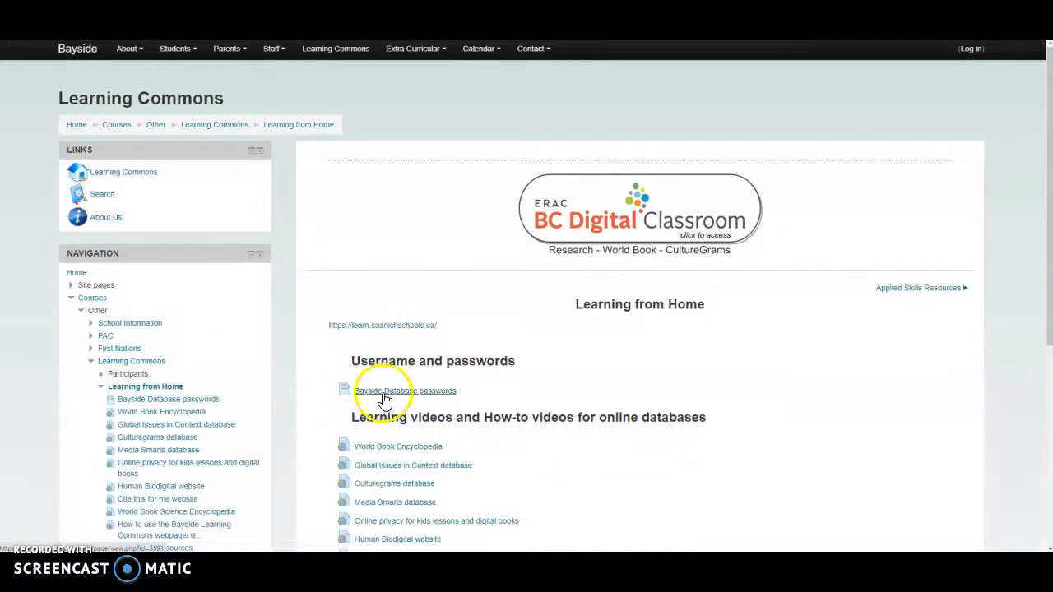
{"action": "mouse_move", "coordinate": [411, 393]}
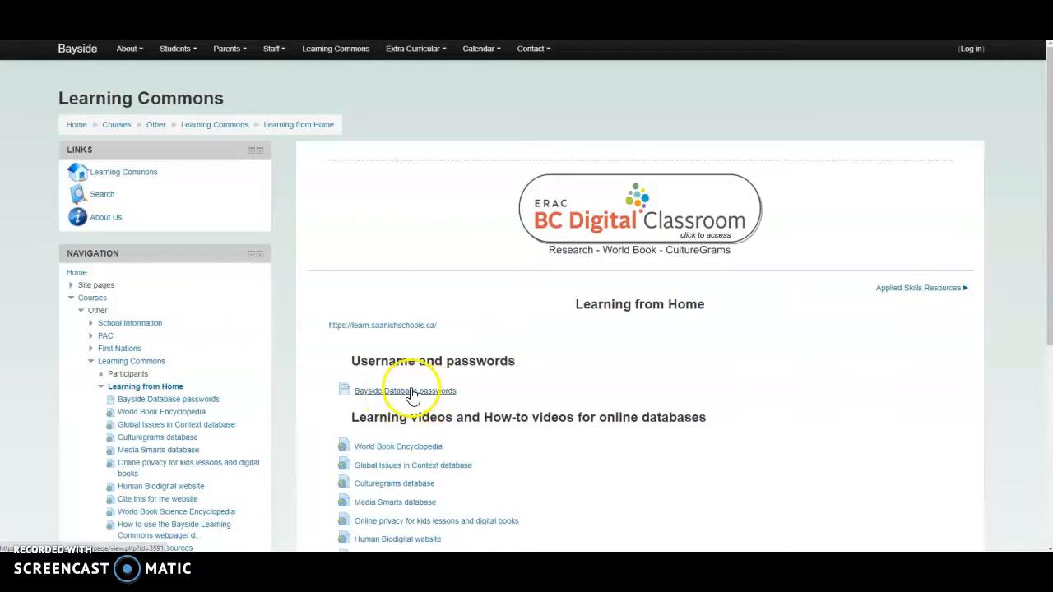
Open Bayside Database passwords and select the Worldbook username and password.
{"action": "left_click", "coordinate": [400, 391]}
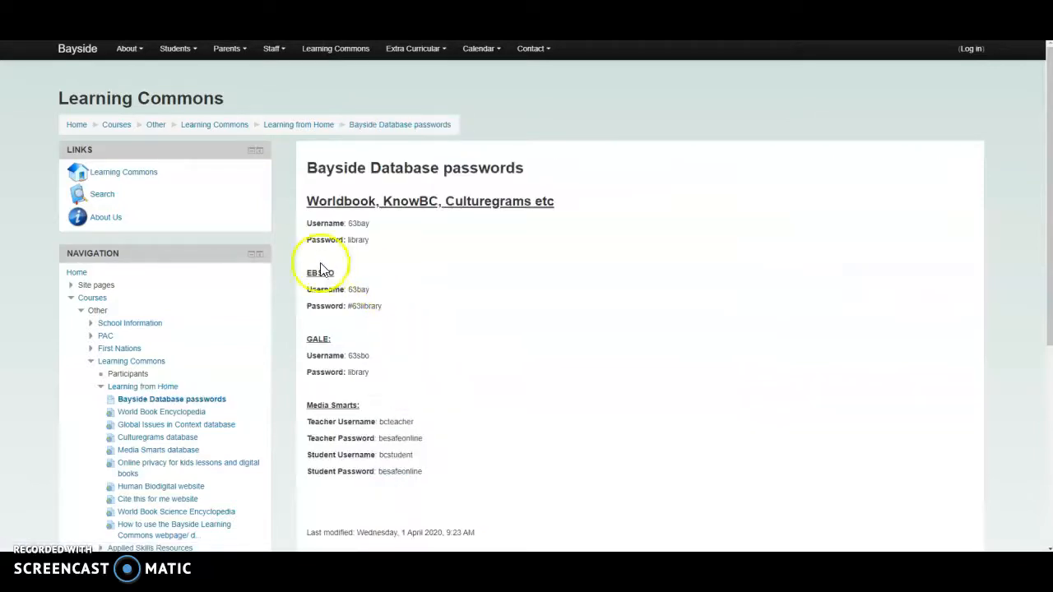
{"action": "mouse_move", "coordinate": [355, 262]}
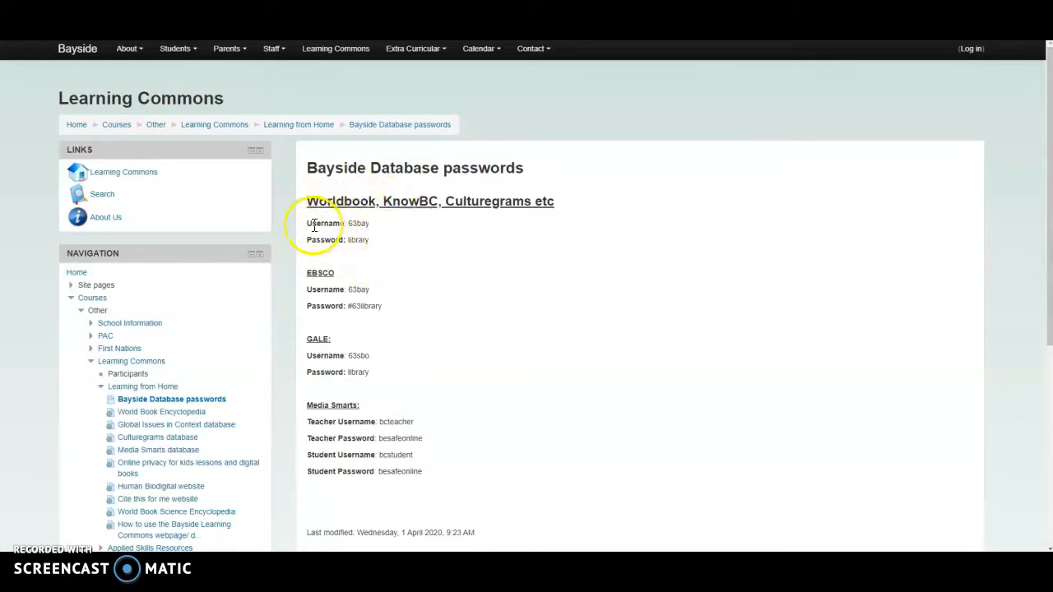
{"action": "double_click", "coordinate": [358, 223]}
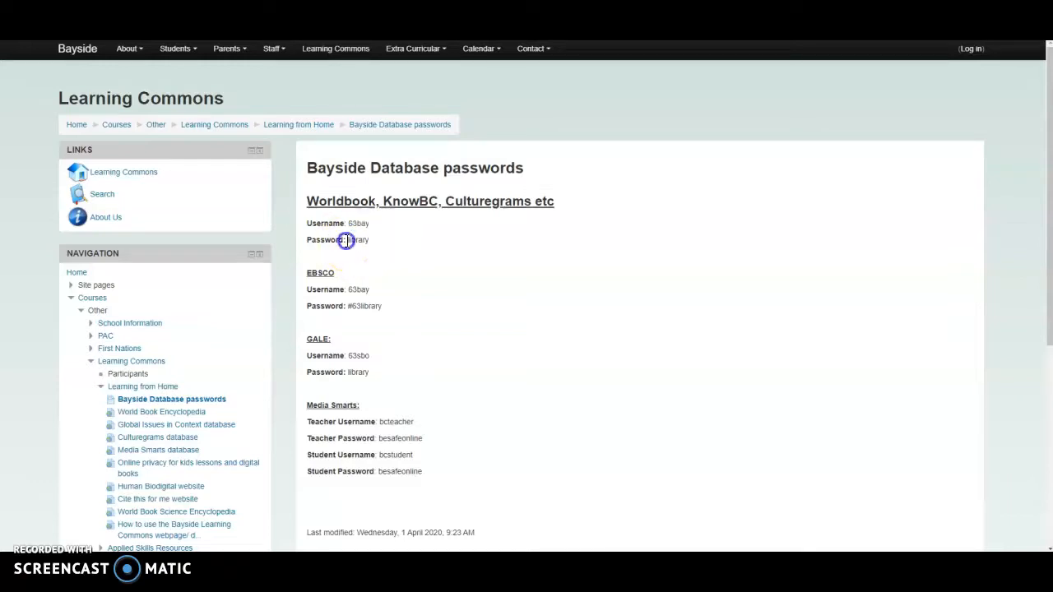
{"action": "double_click", "coordinate": [358, 240]}
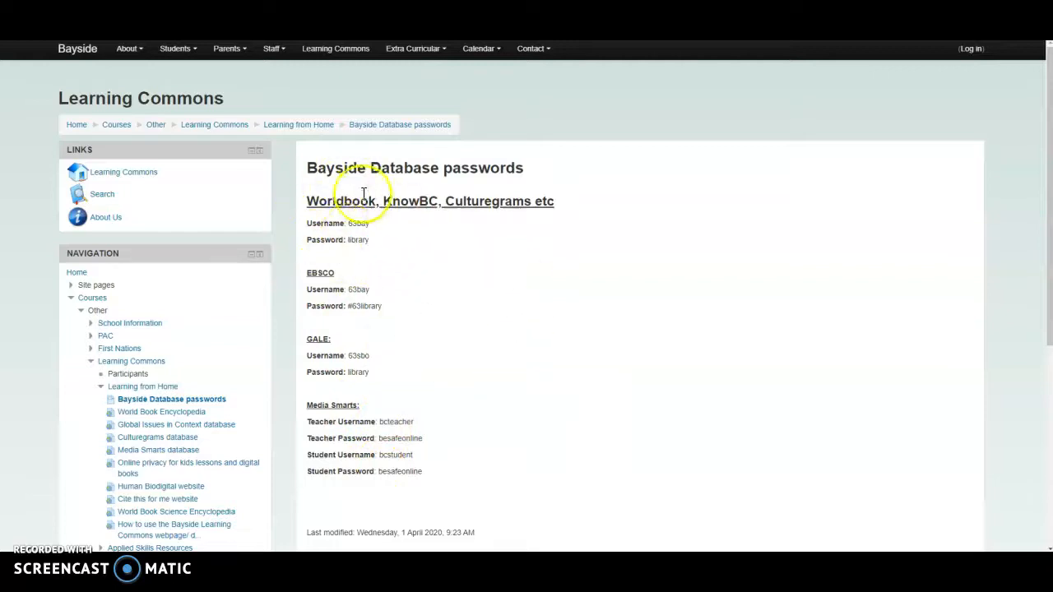
{"action": "mouse_move", "coordinate": [980, 58]}
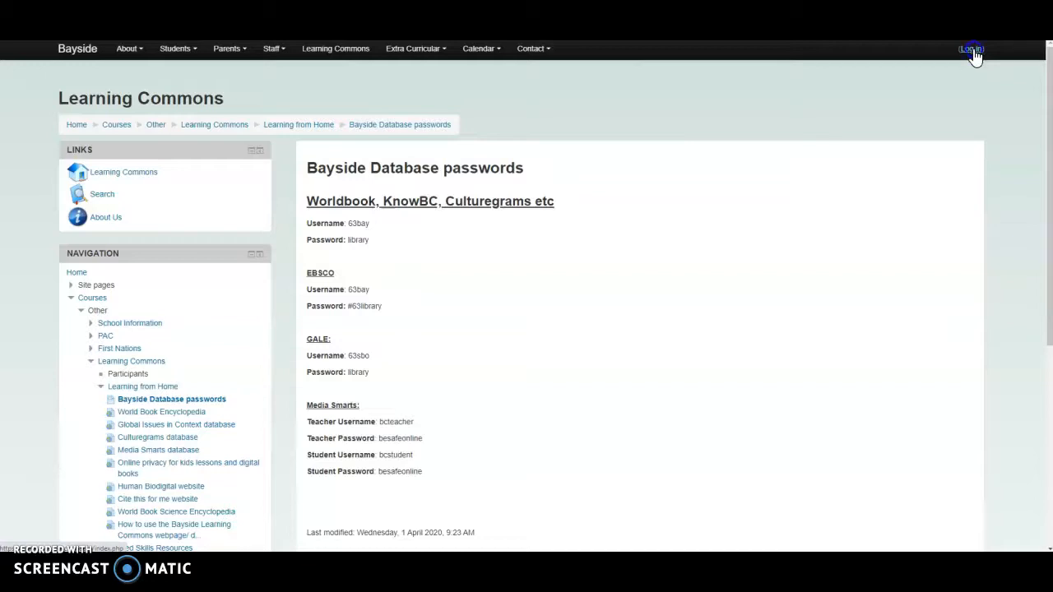
Log in through LemonLDAP with the login and password, then Connect.
{"action": "left_click", "coordinate": [969, 50]}
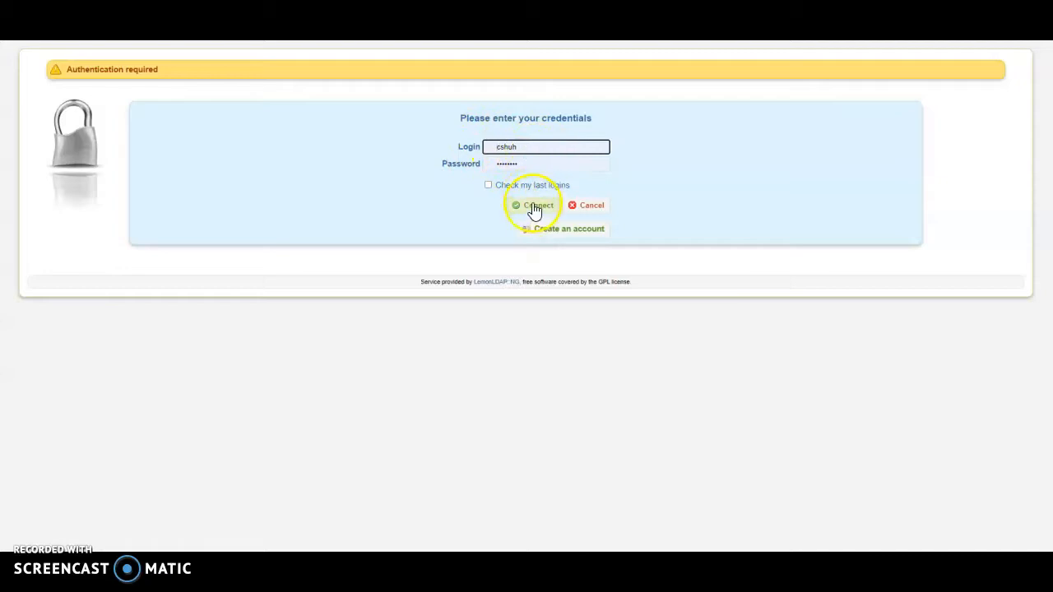
{"action": "left_click", "coordinate": [532, 205]}
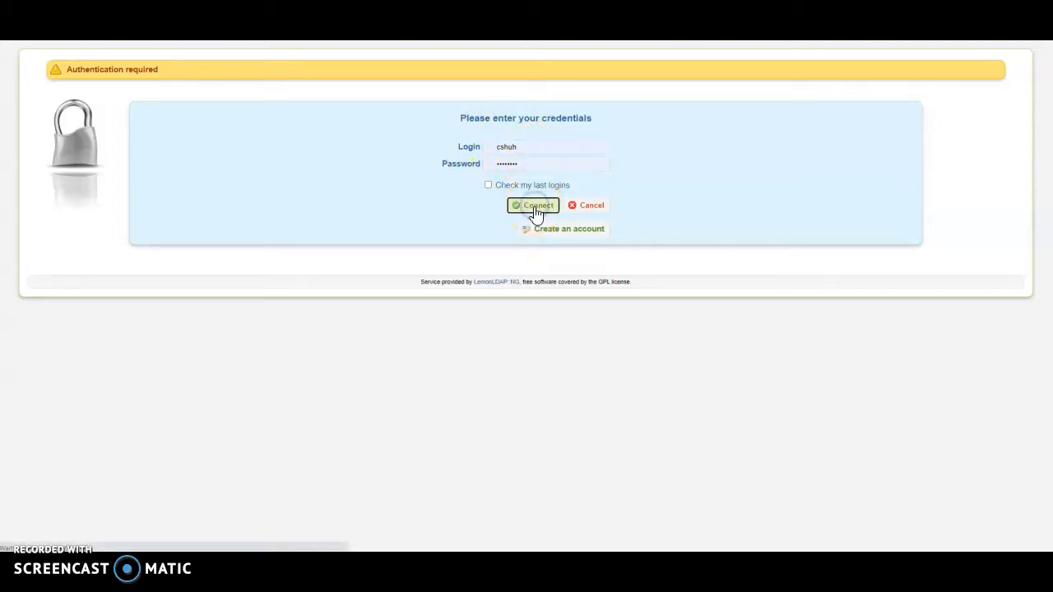
{"action": "left_click", "coordinate": [532, 205]}
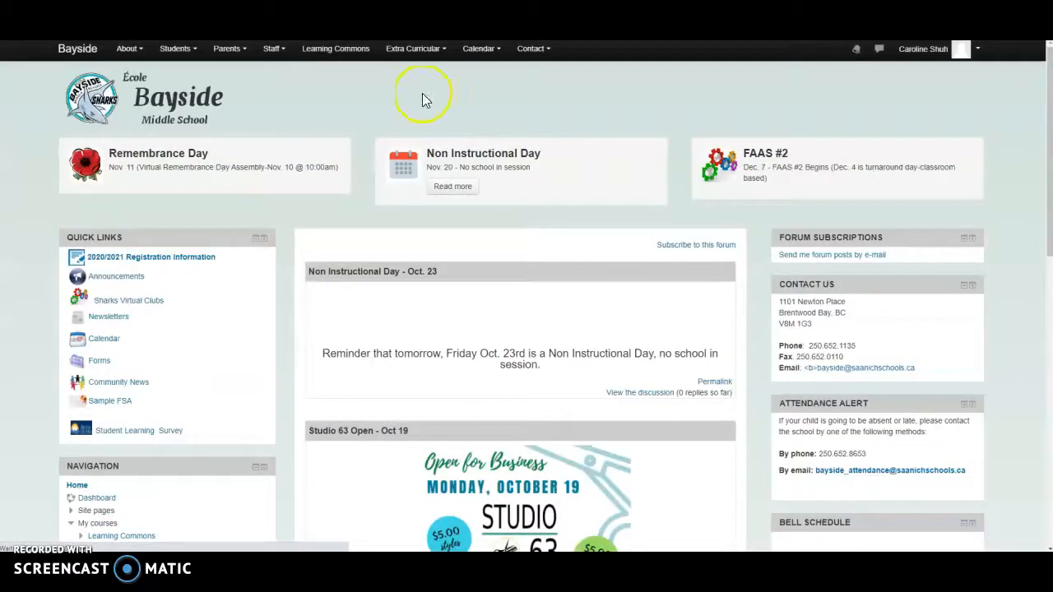
{"action": "mouse_move", "coordinate": [351, 54]}
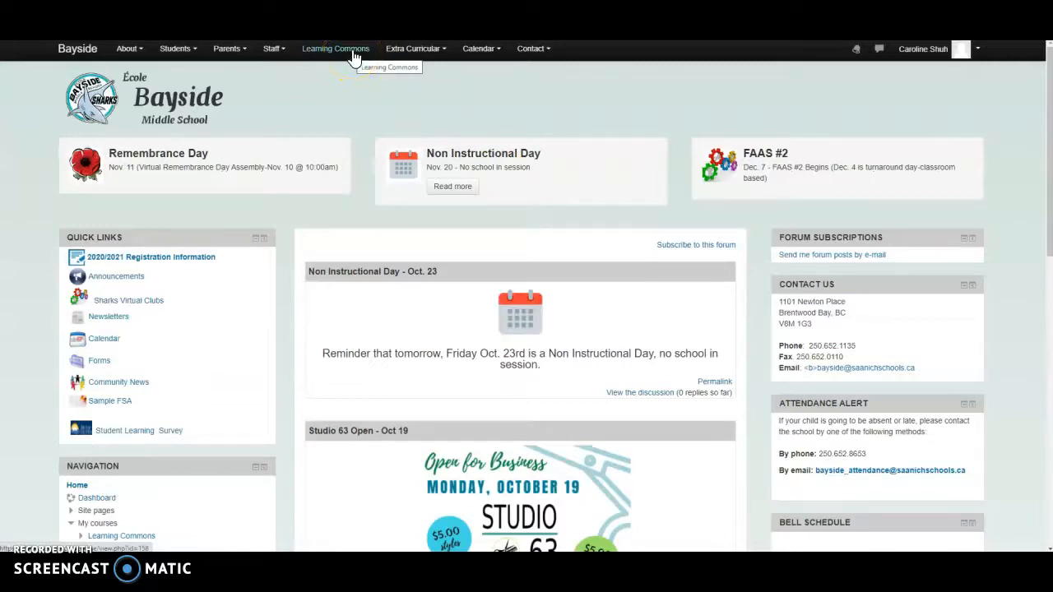
Revisit Learning from Home while signed in, then return via the Learning Commons breadcrumb.
{"action": "left_click", "coordinate": [335, 48]}
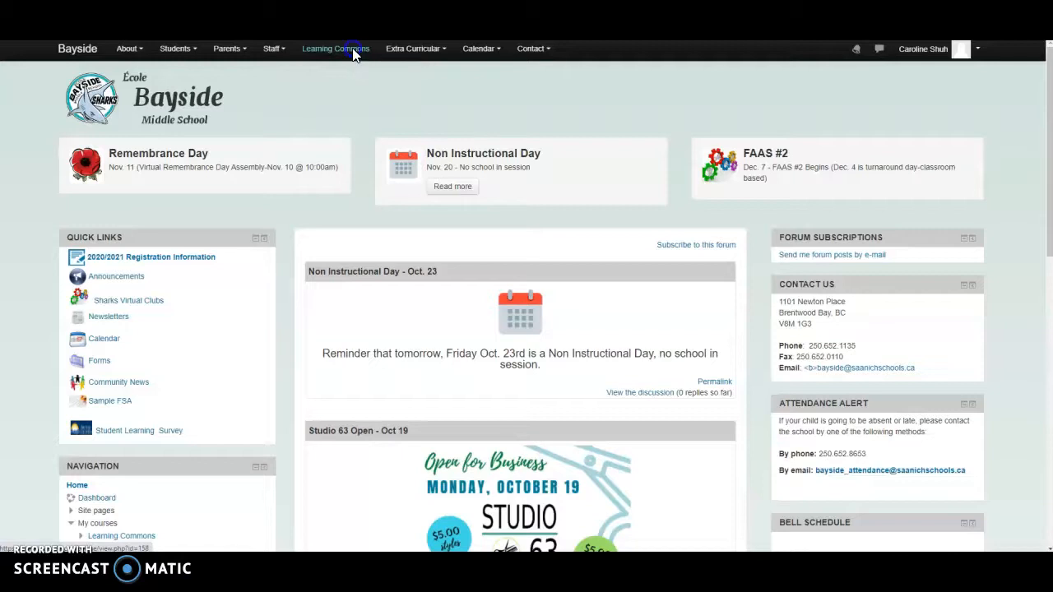
{"action": "left_click", "coordinate": [334, 49]}
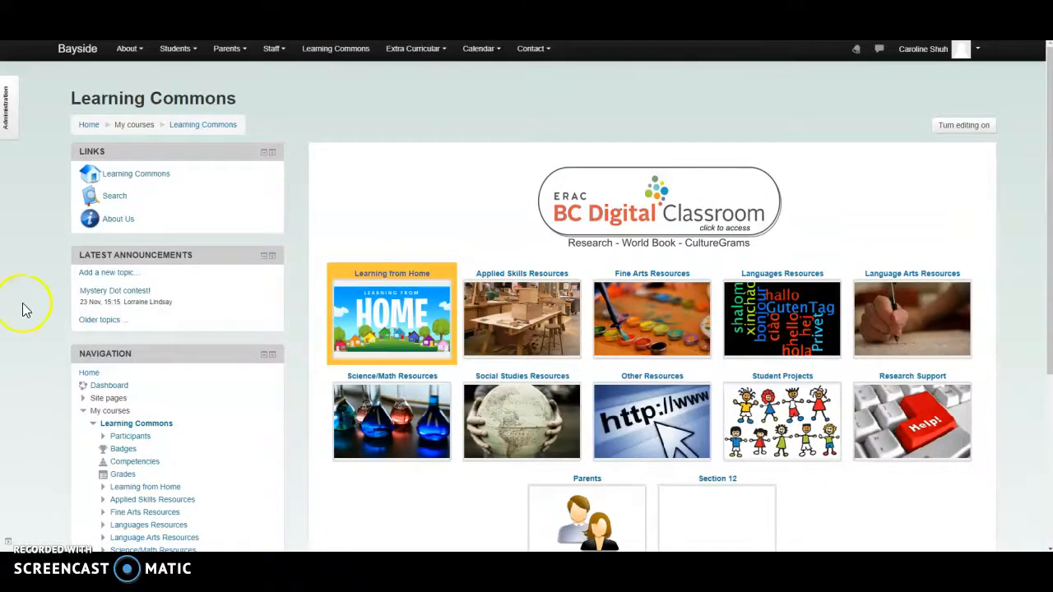
{"action": "mouse_move", "coordinate": [376, 301]}
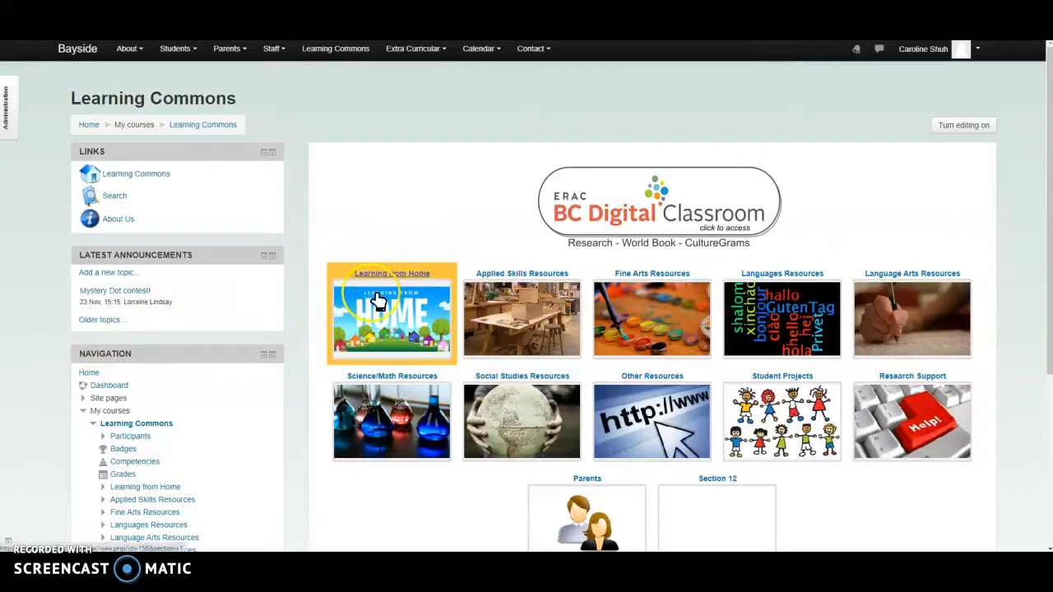
{"action": "left_click", "coordinate": [379, 300]}
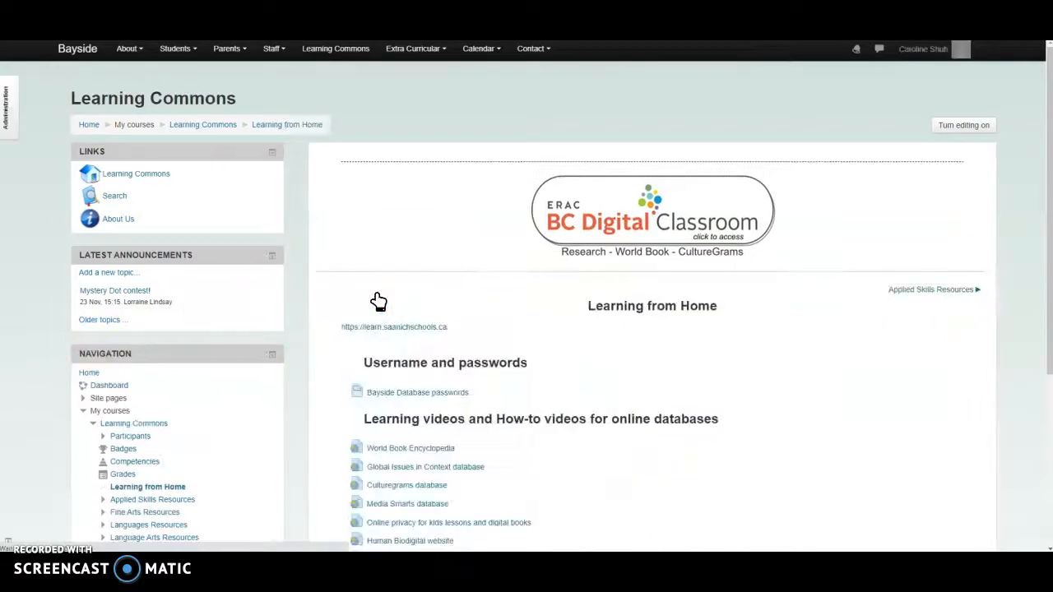
{"action": "scroll", "scroll_direction": "down", "scroll_amount": 3}
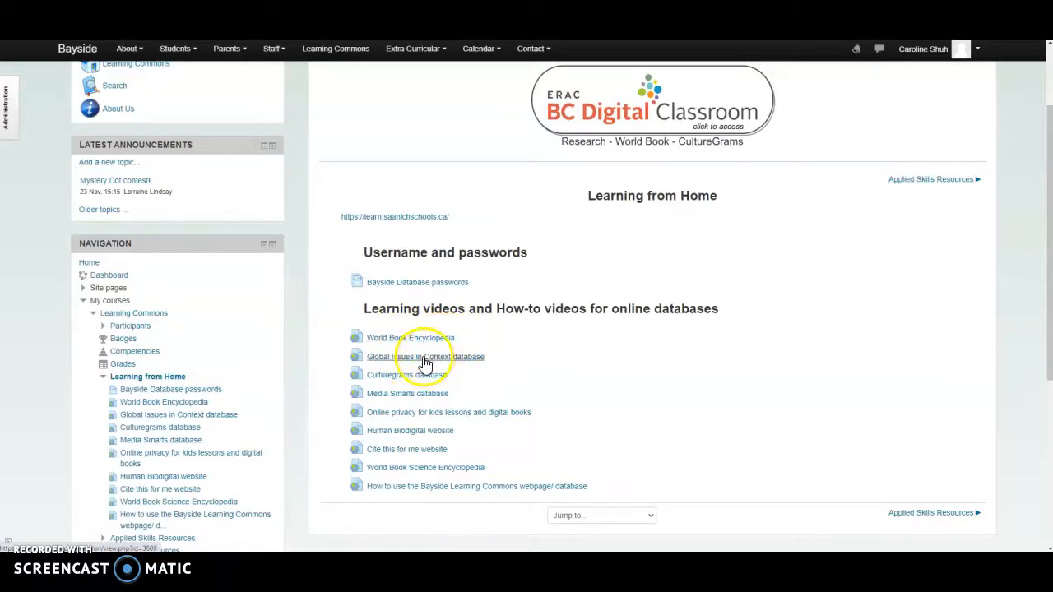
{"action": "mouse_move", "coordinate": [407, 475]}
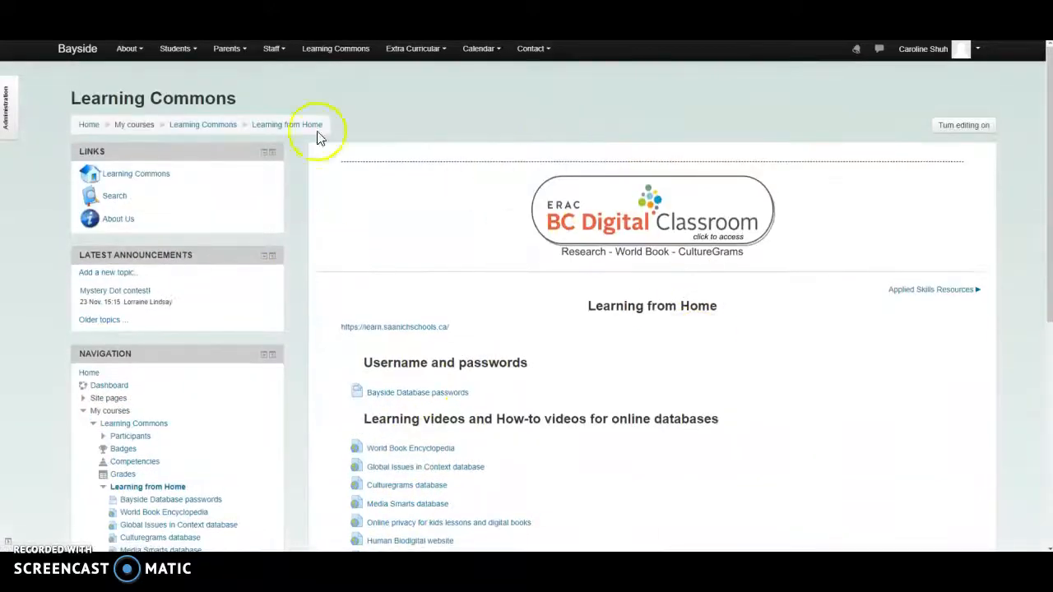
{"action": "left_click", "coordinate": [203, 124]}
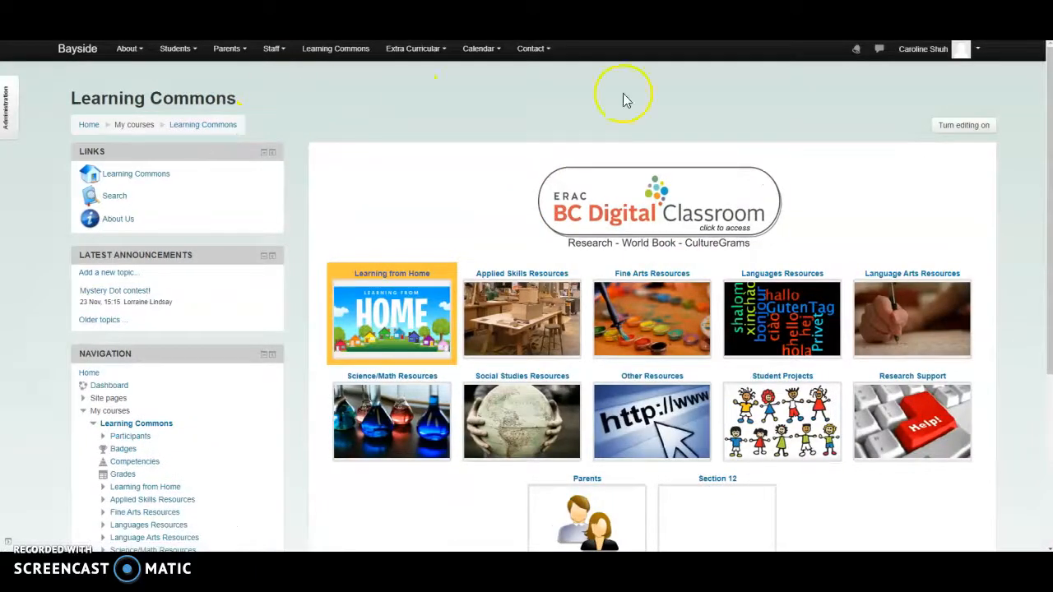
{"action": "mouse_move", "coordinate": [631, 224]}
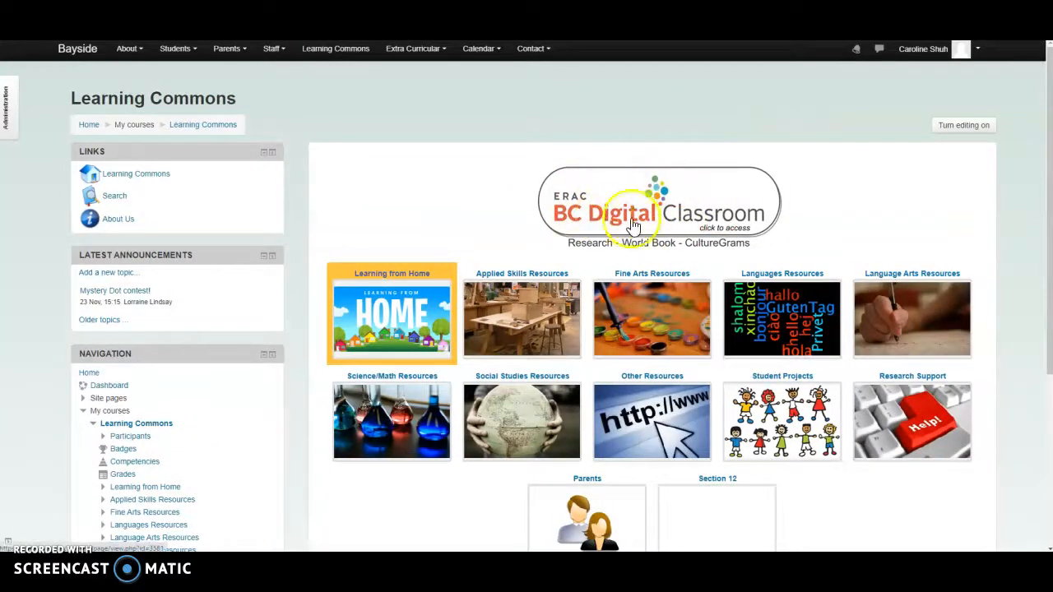
Open BC Digital Classroom resources into Flipster and view all magazines.
{"action": "left_click", "coordinate": [633, 222]}
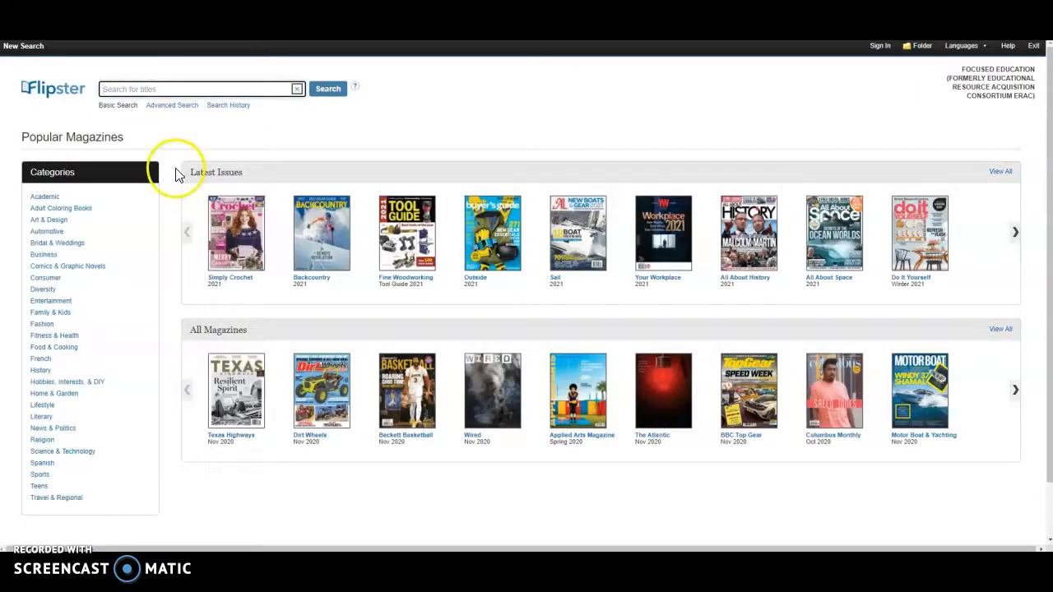
{"action": "mouse_move", "coordinate": [249, 179]}
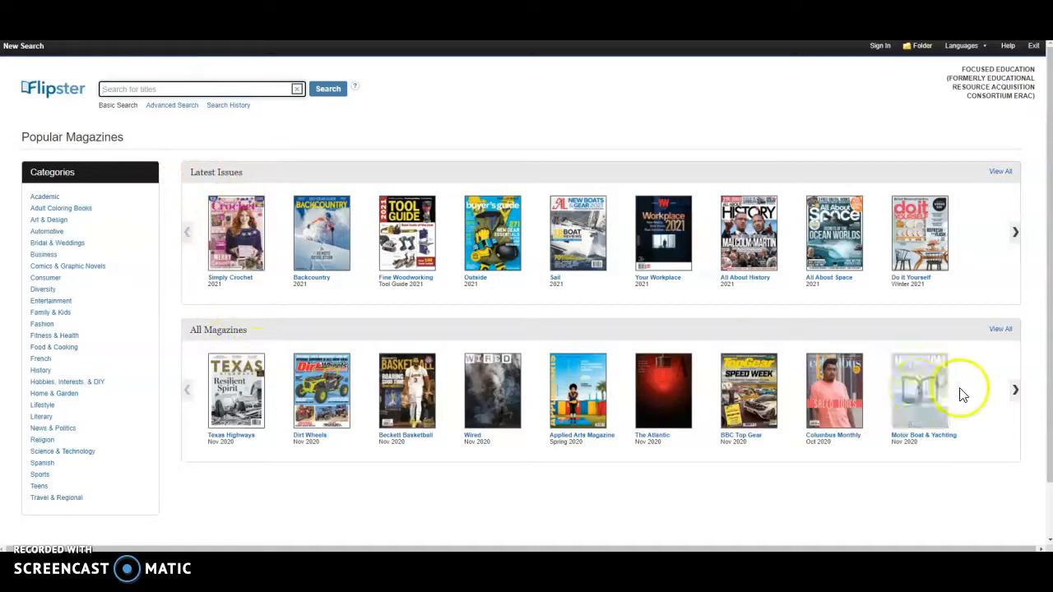
{"action": "left_click", "coordinate": [1015, 389]}
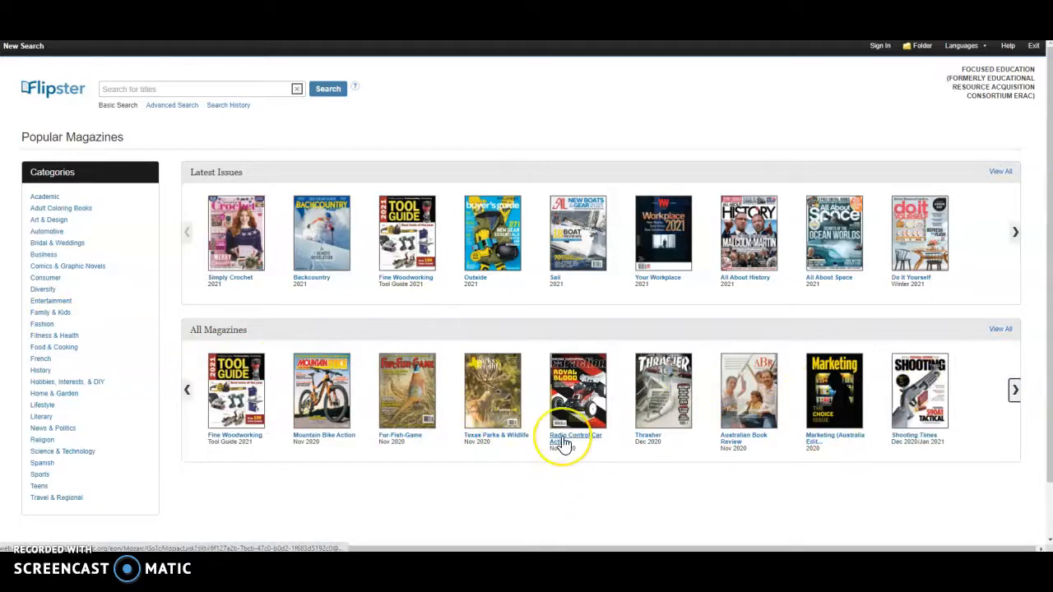
{"action": "mouse_move", "coordinate": [563, 443]}
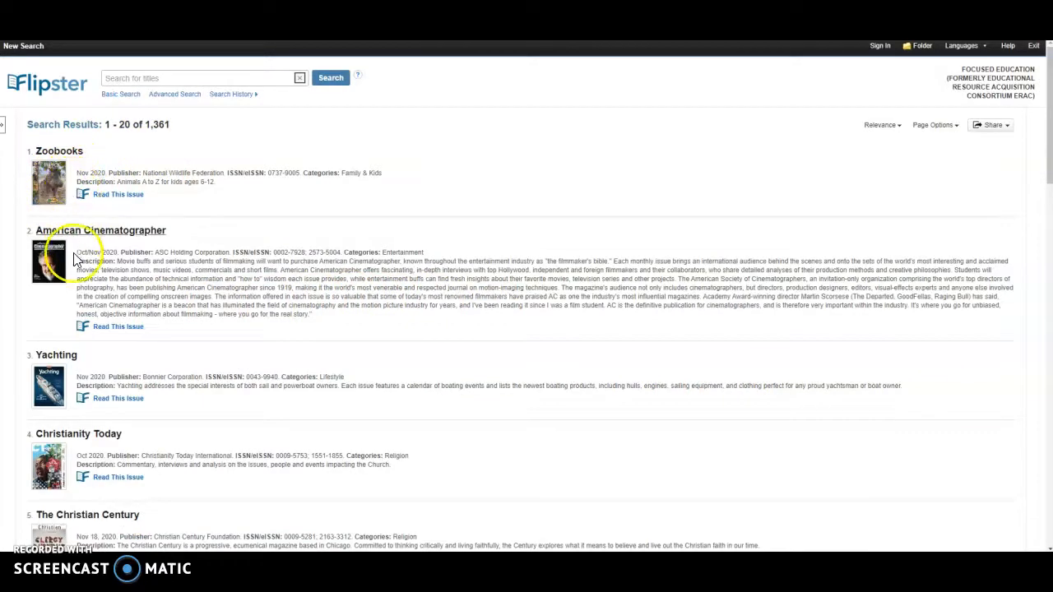
Scroll through the 1,361-title magazine list before returning to Popular Magazines.
{"action": "scroll", "scroll_direction": "down", "scroll_amount": 3}
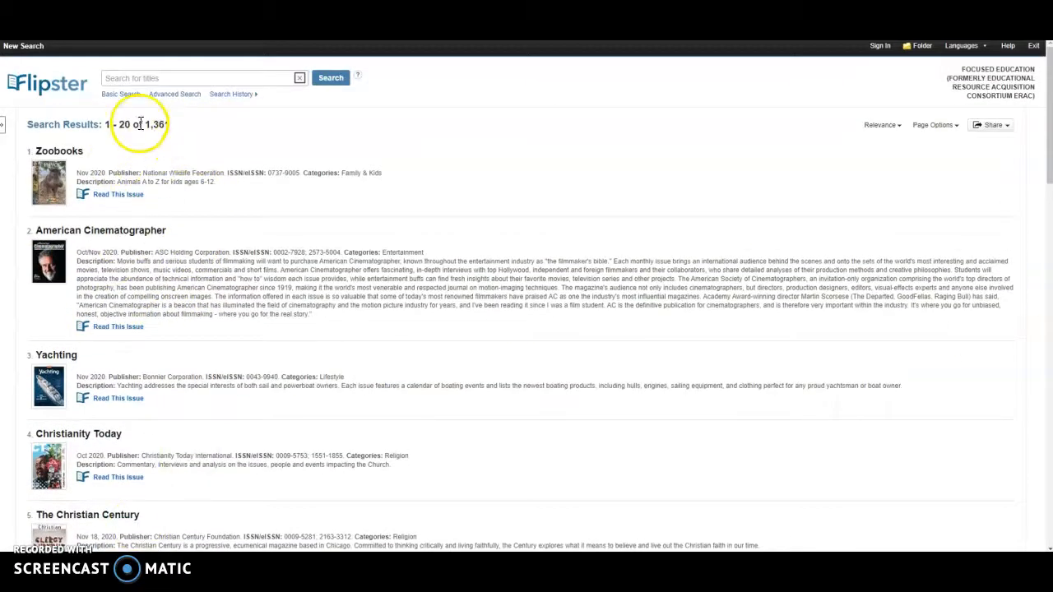
{"action": "mouse_move", "coordinate": [164, 411]}
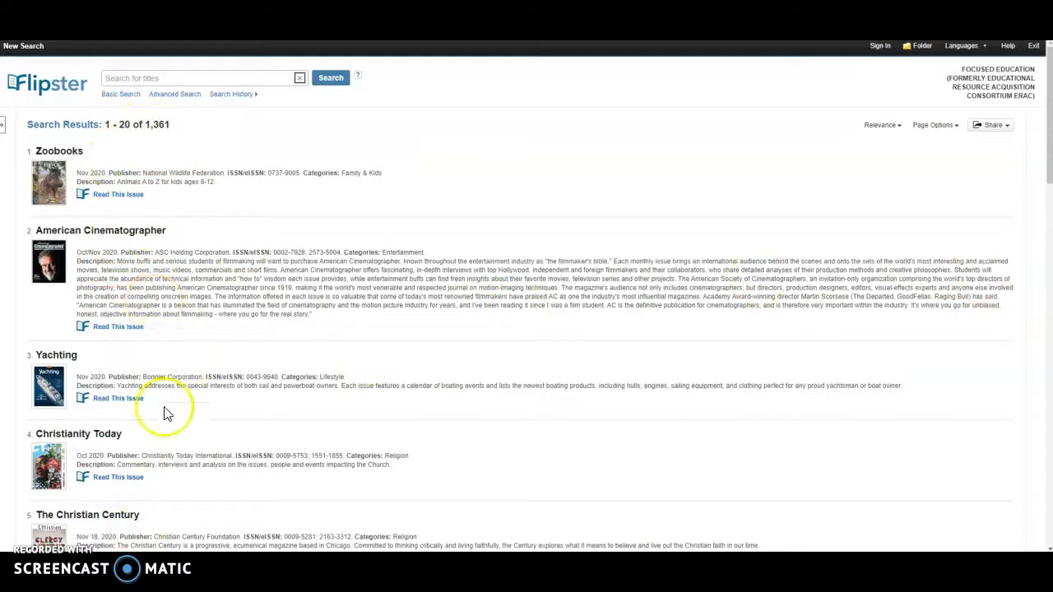
{"action": "scroll", "scroll_direction": "down", "scroll_amount": 3}
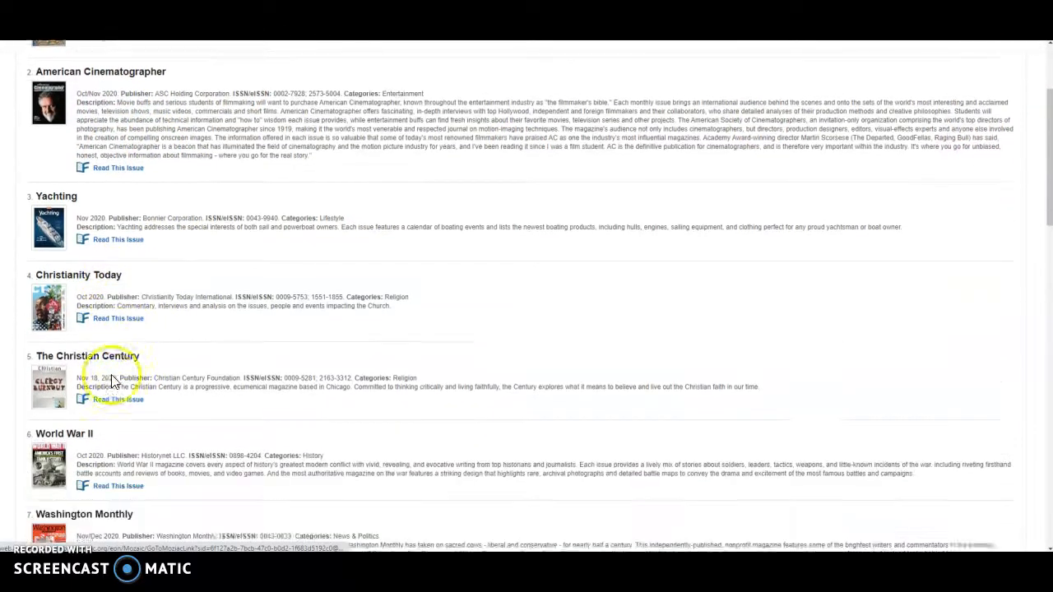
{"action": "scroll", "scroll_direction": "down", "scroll_amount": 3}
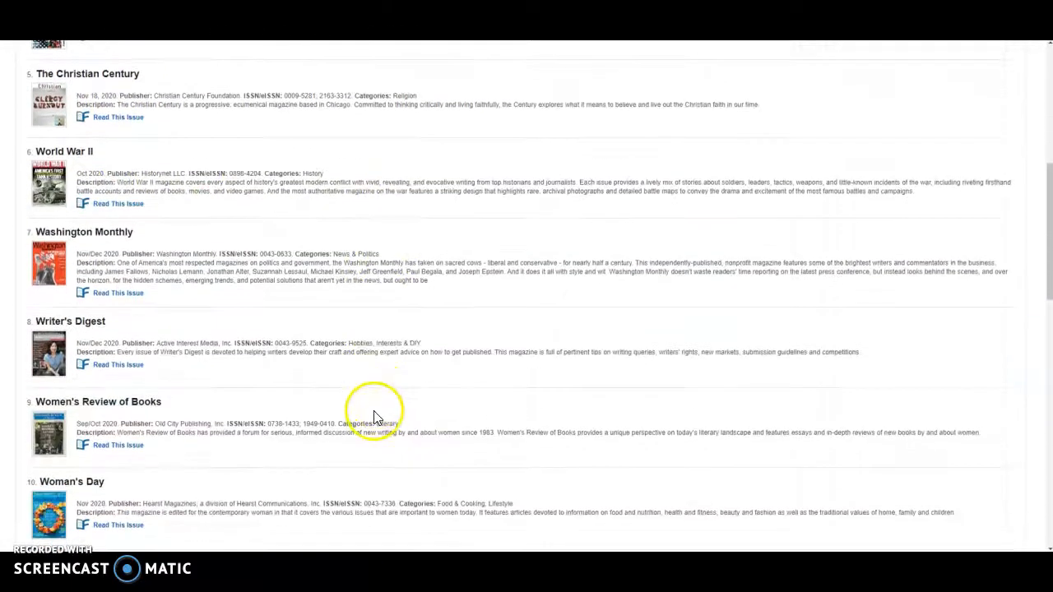
{"action": "scroll", "scroll_direction": "down", "scroll_amount": 3}
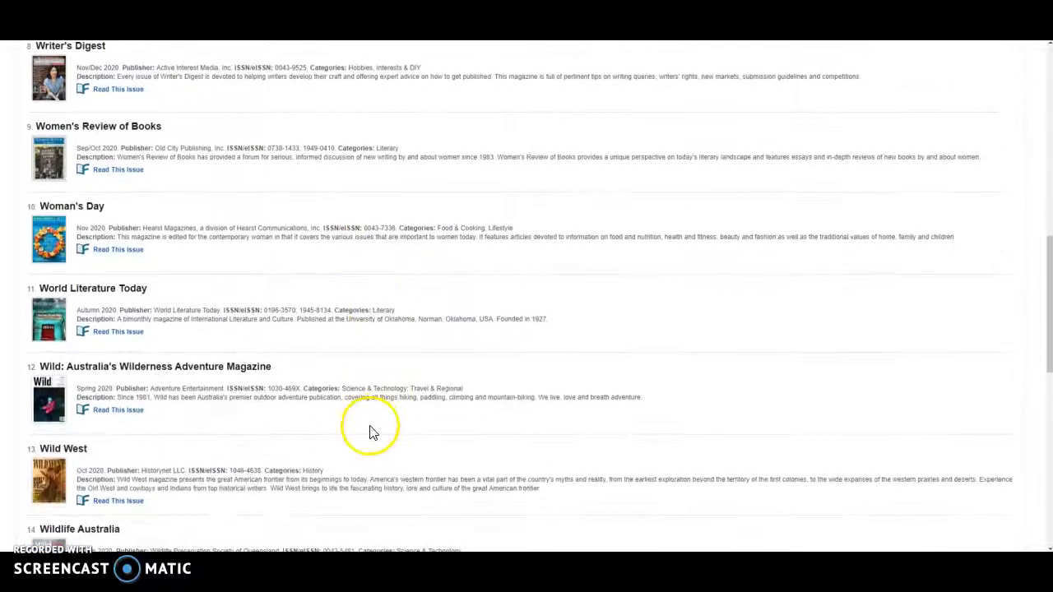
{"action": "scroll", "scroll_direction": "down", "scroll_amount": 3}
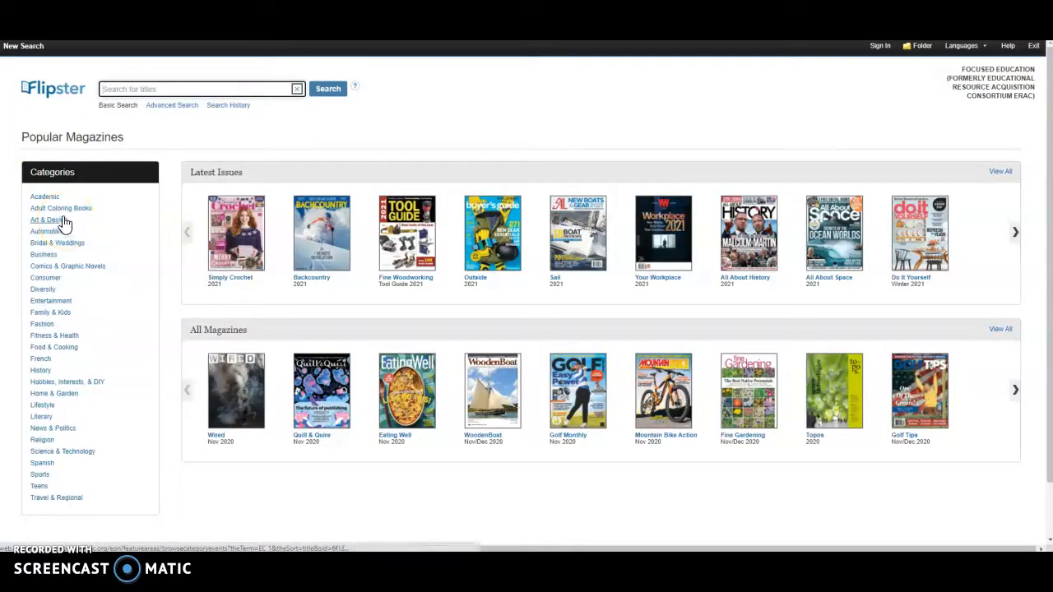
Show the Adult Coloring Books category and scroll through its 157 results.
{"action": "left_click", "coordinate": [59, 208]}
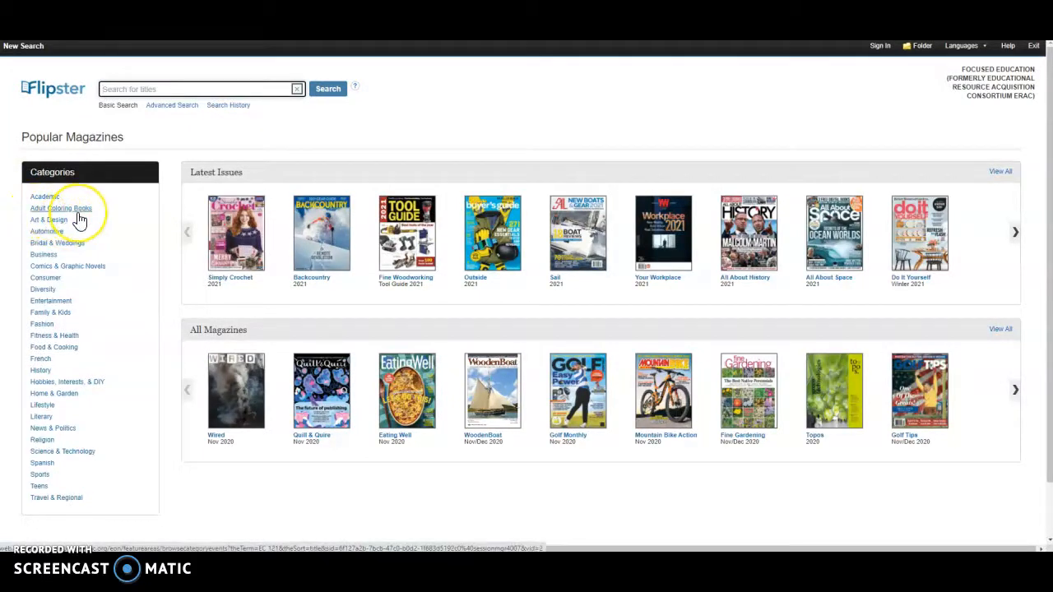
{"action": "mouse_move", "coordinate": [74, 219]}
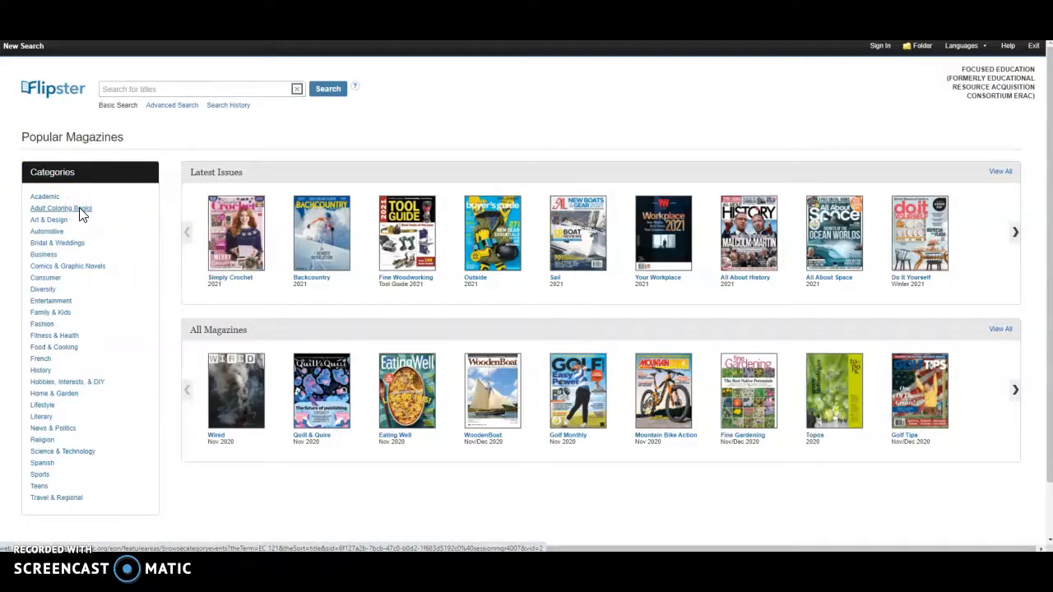
{"action": "left_click", "coordinate": [60, 208]}
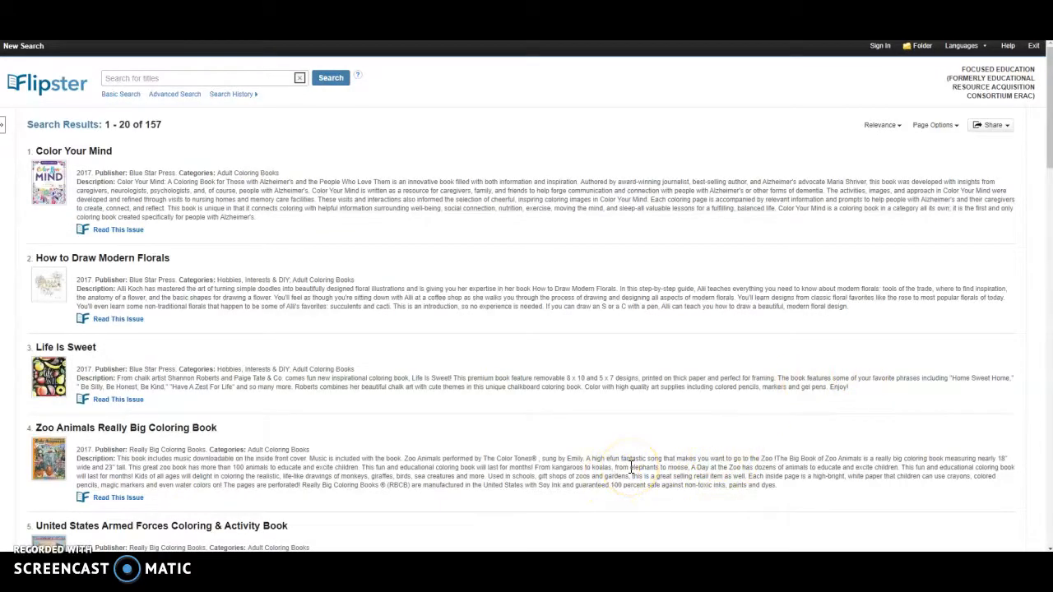
{"action": "scroll", "scroll_direction": "down", "scroll_amount": 3}
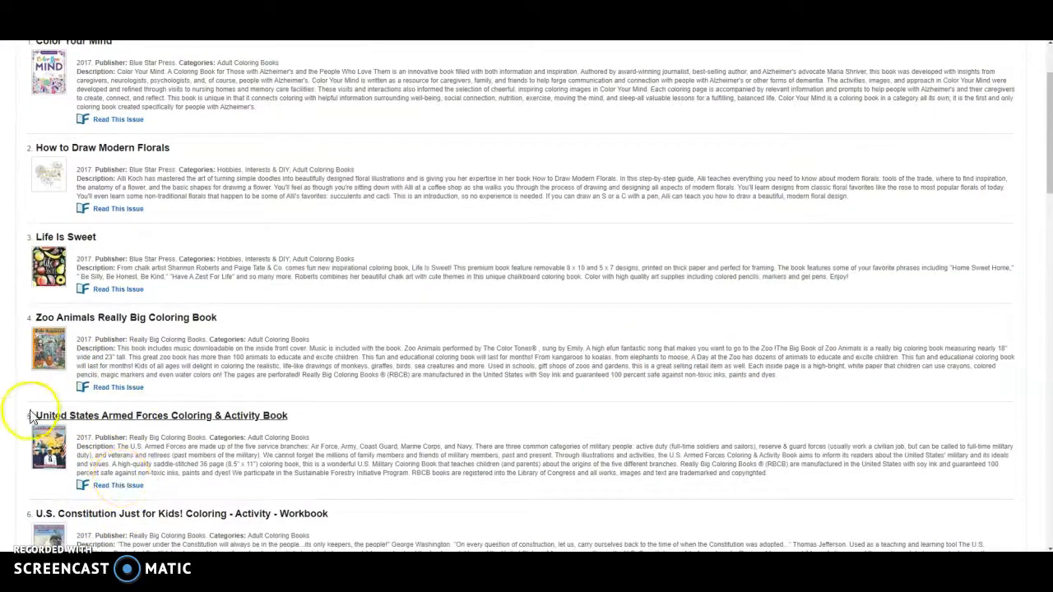
{"action": "scroll", "scroll_direction": "down", "scroll_amount": 3}
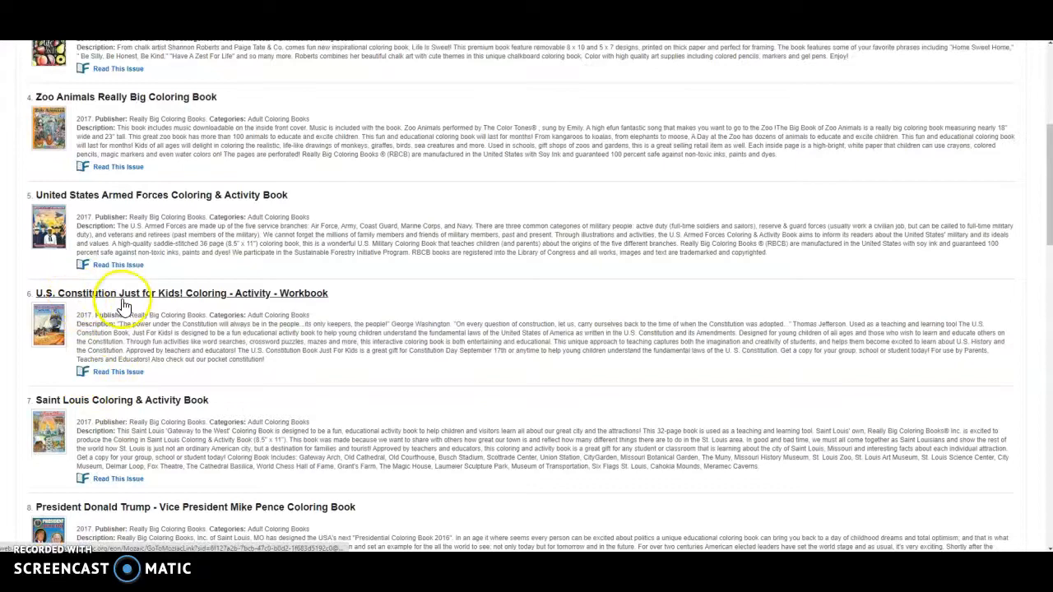
{"action": "scroll", "scroll_direction": "down", "scroll_amount": 3}
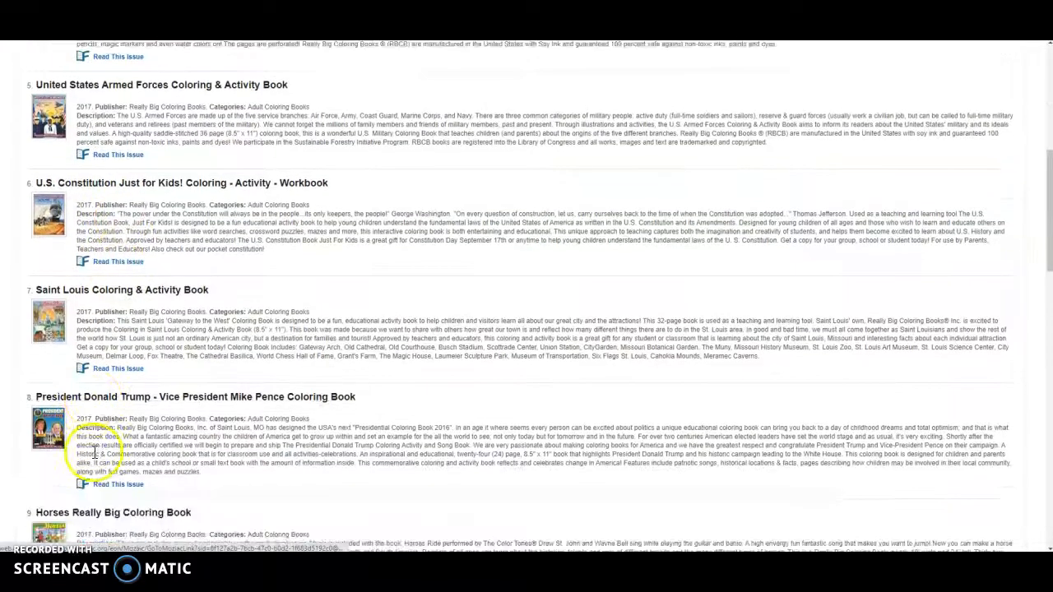
{"action": "scroll", "scroll_direction": "down", "scroll_amount": 3}
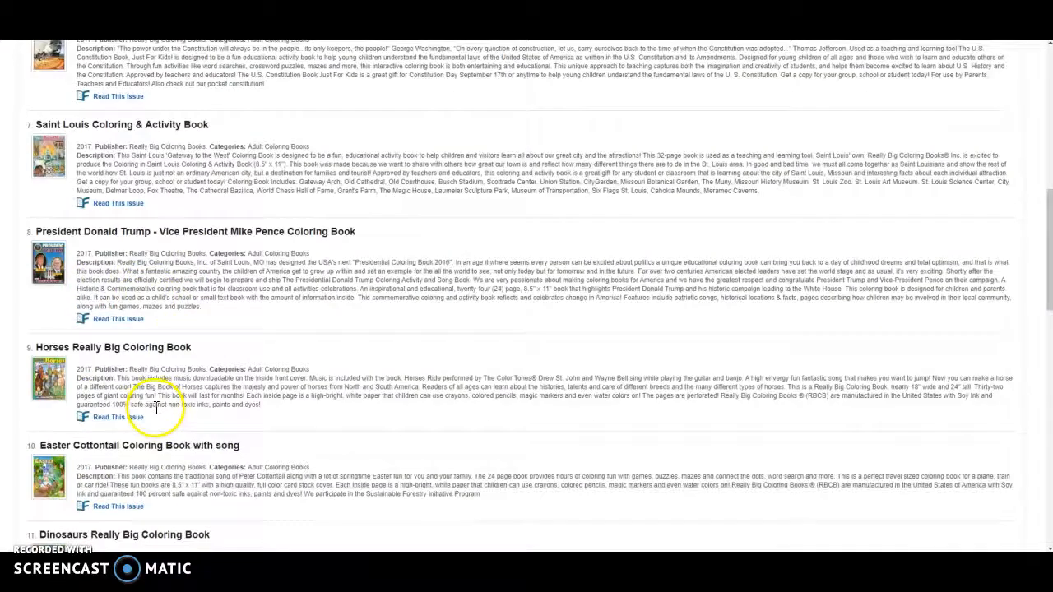
{"action": "scroll", "scroll_direction": "down", "scroll_amount": 3}
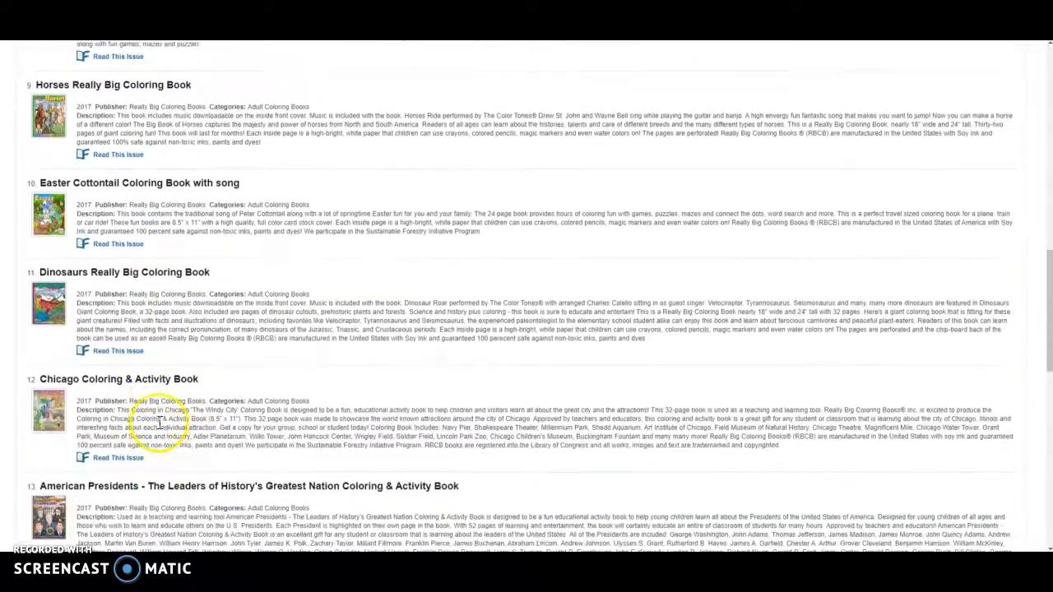
{"action": "scroll", "scroll_direction": "down", "scroll_amount": 3}
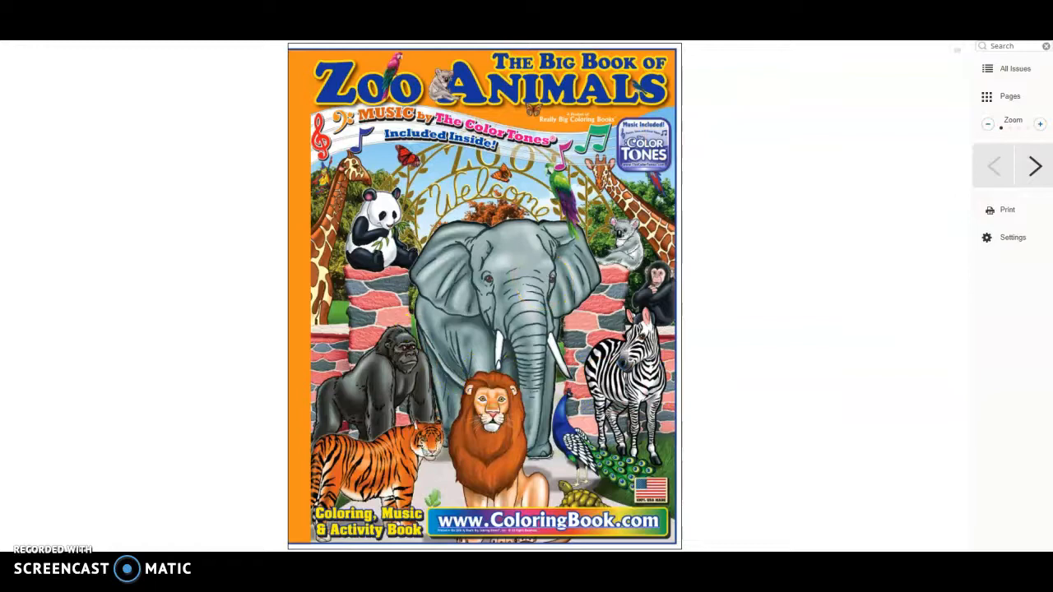
Page through The Big Book of Zoo Animals to the tigers and lions picture.
{"action": "left_click", "coordinate": [1033, 166]}
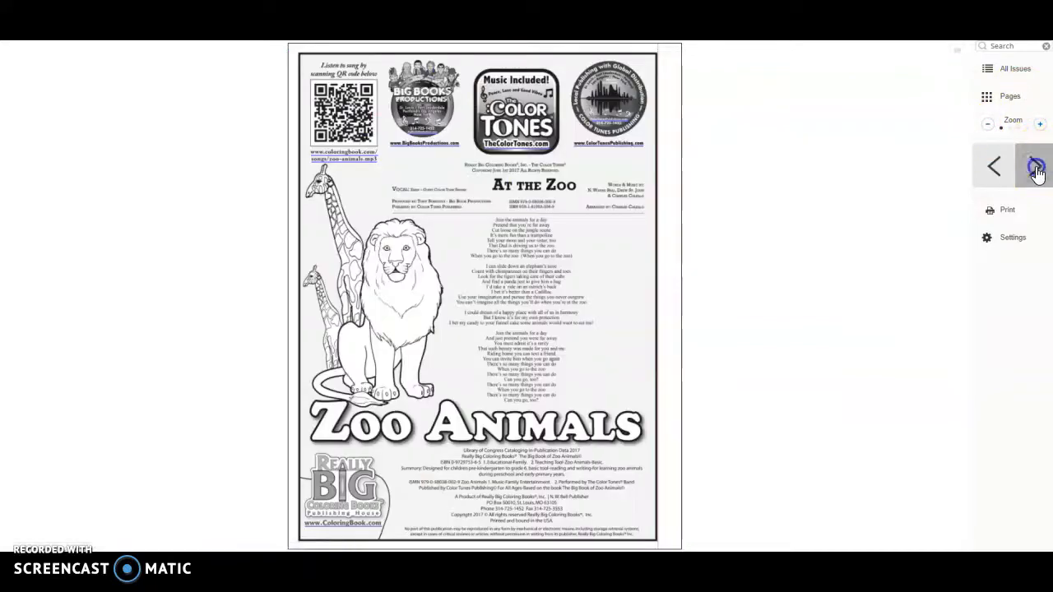
{"action": "left_click", "coordinate": [1034, 166]}
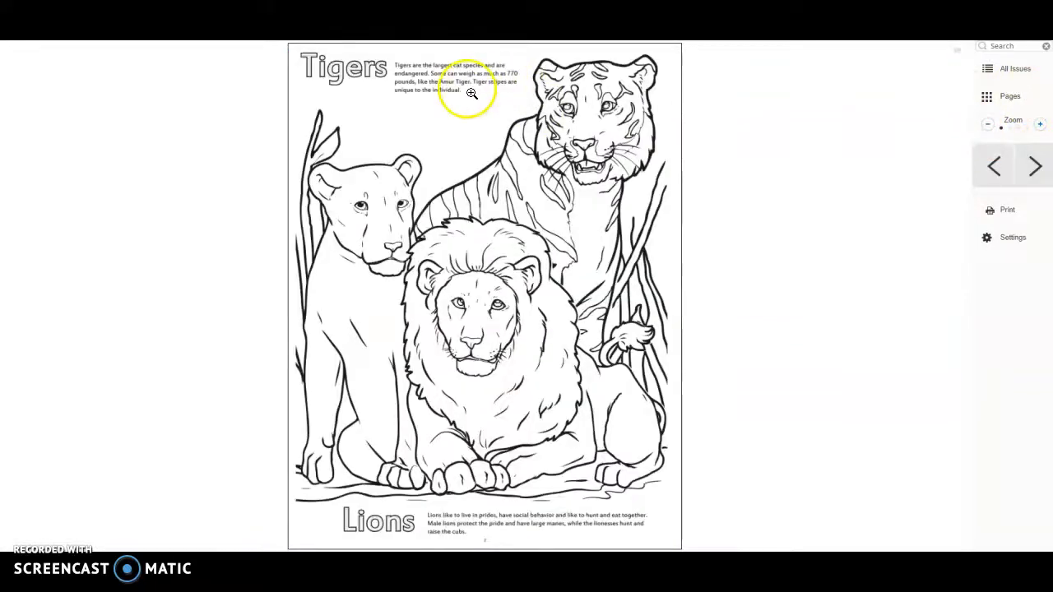
{"action": "left_click", "coordinate": [1039, 124]}
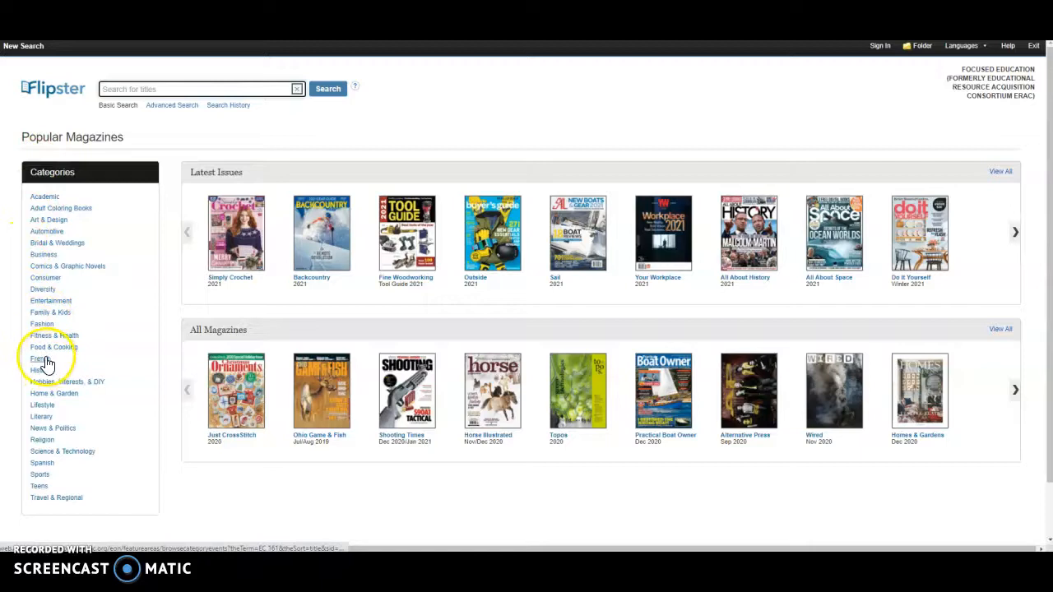
List 75 French titles, highlight Faunetastique's publisher, and open its issue.
{"action": "left_click", "coordinate": [34, 357]}
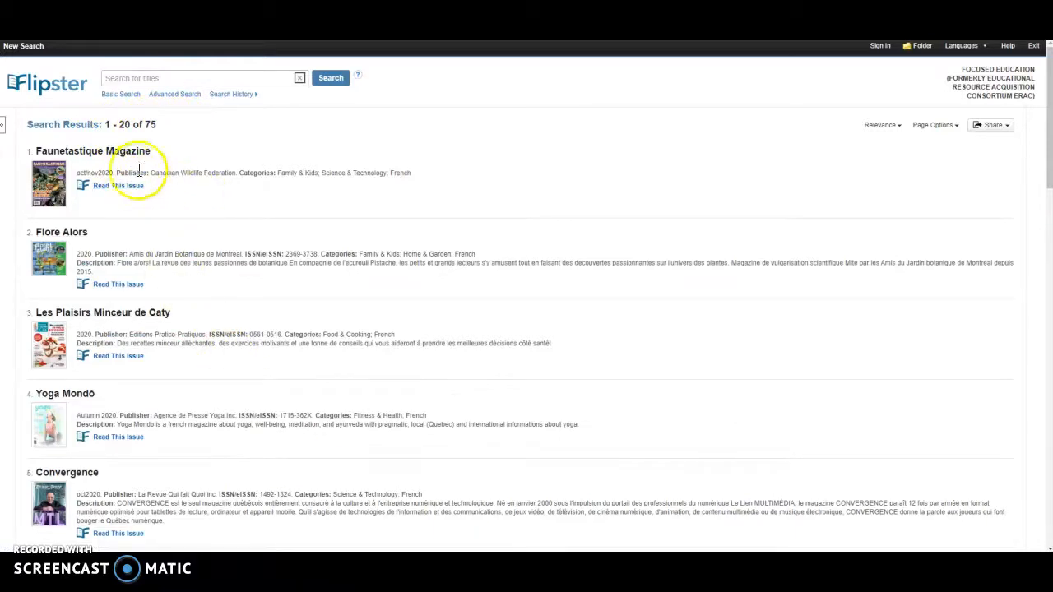
{"action": "left_click_drag", "start_coordinate": [146, 172], "coordinate": [238, 172]}
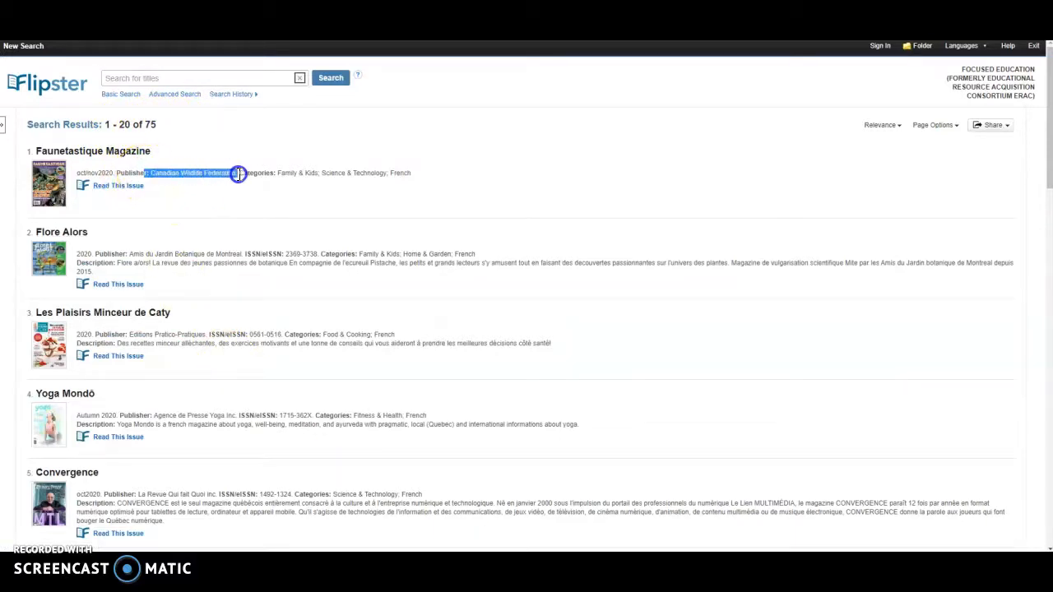
{"action": "left_click_drag", "start_coordinate": [239, 173], "coordinate": [358, 197]}
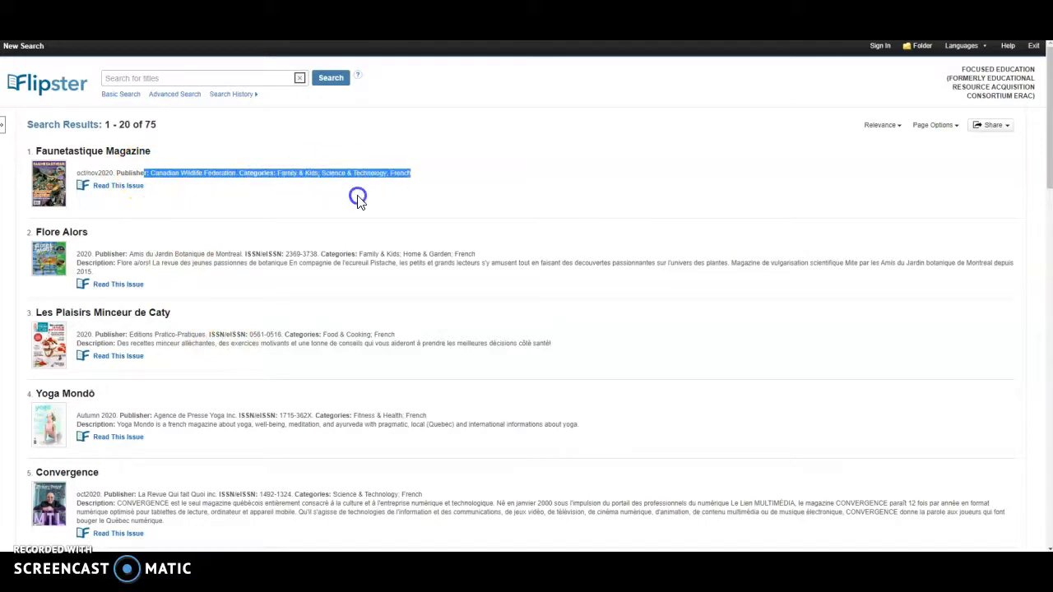
{"action": "mouse_move", "coordinate": [111, 195]}
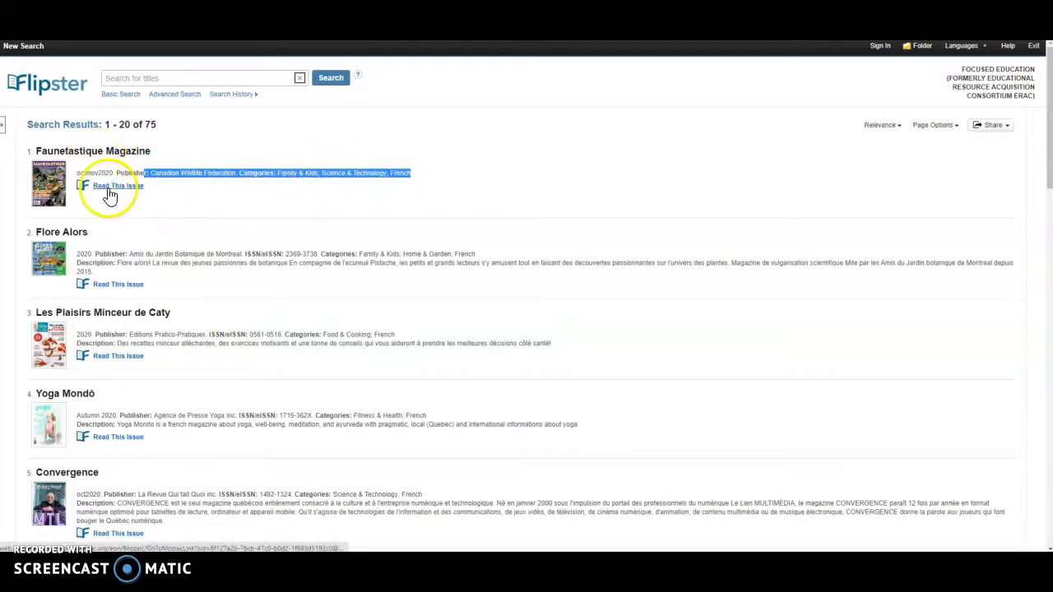
{"action": "left_click", "coordinate": [118, 184]}
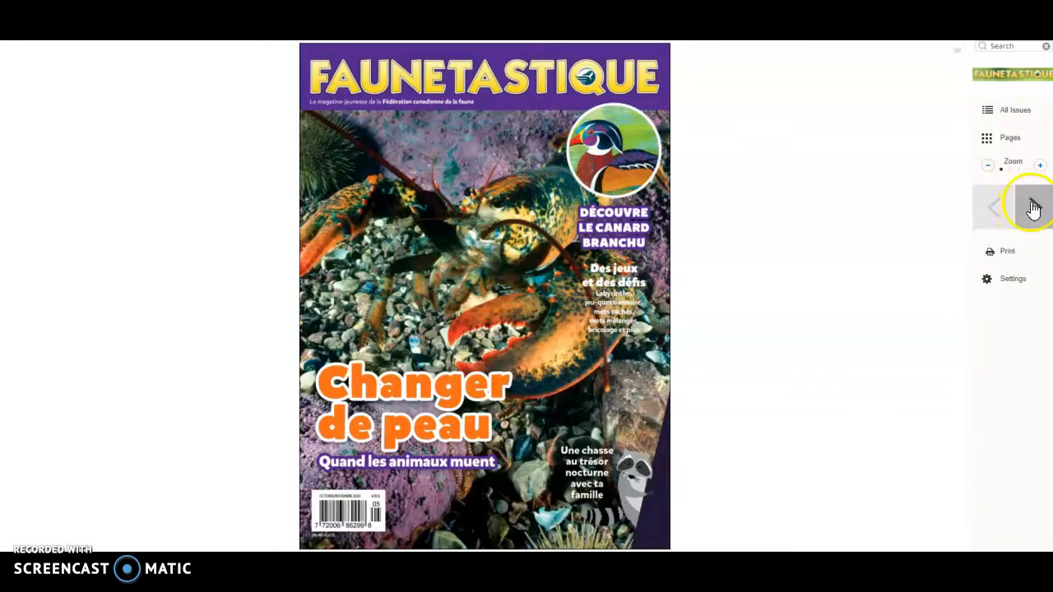
Page Faunetastique to the questionnaire spread, jump back to Cover, and show page thumbnails.
{"action": "left_click", "coordinate": [1032, 206]}
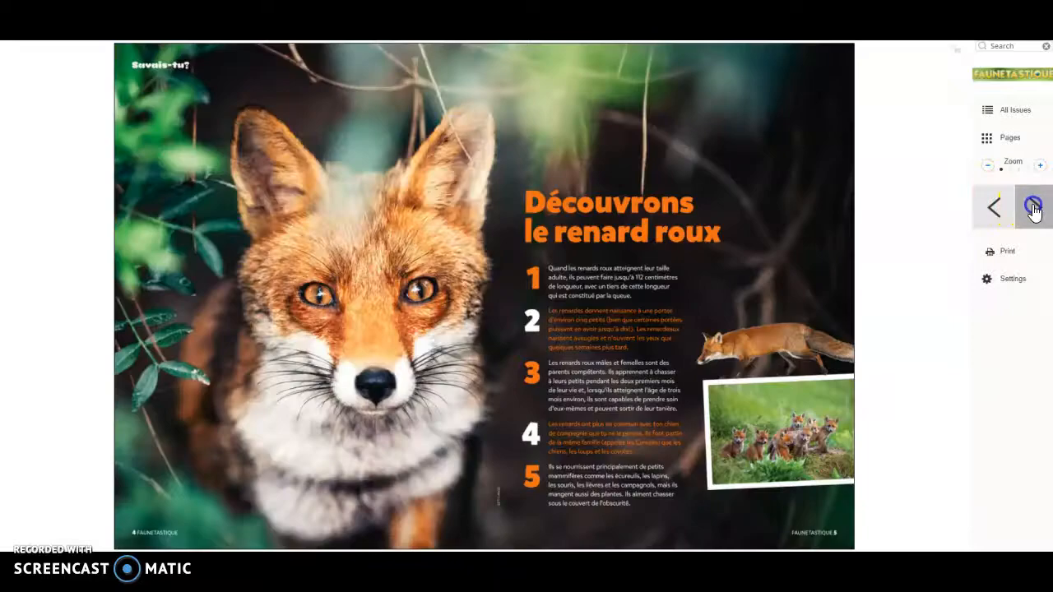
{"action": "left_click", "coordinate": [1009, 137]}
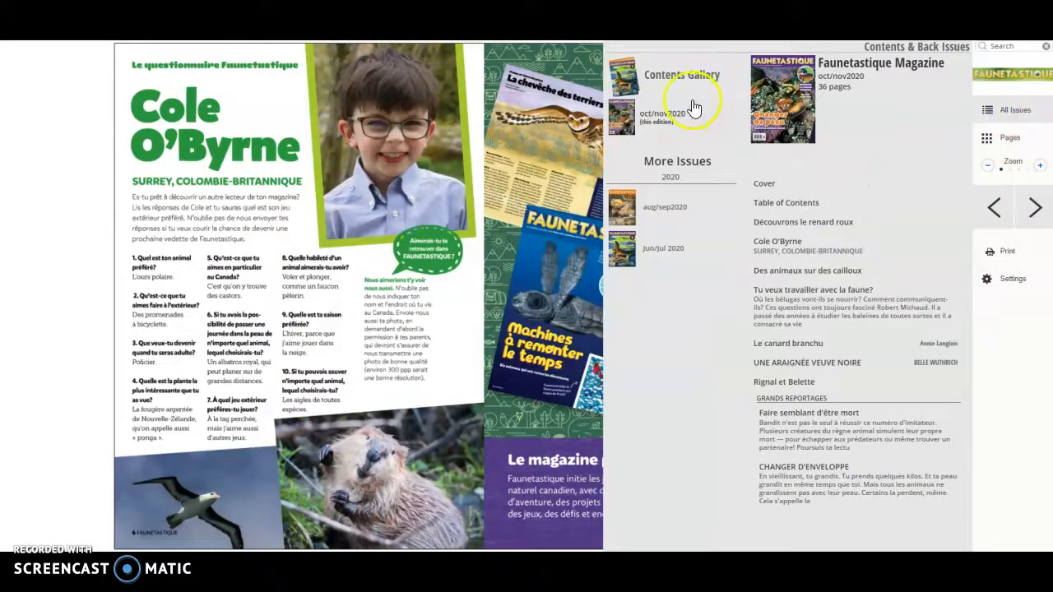
{"action": "mouse_move", "coordinate": [658, 212]}
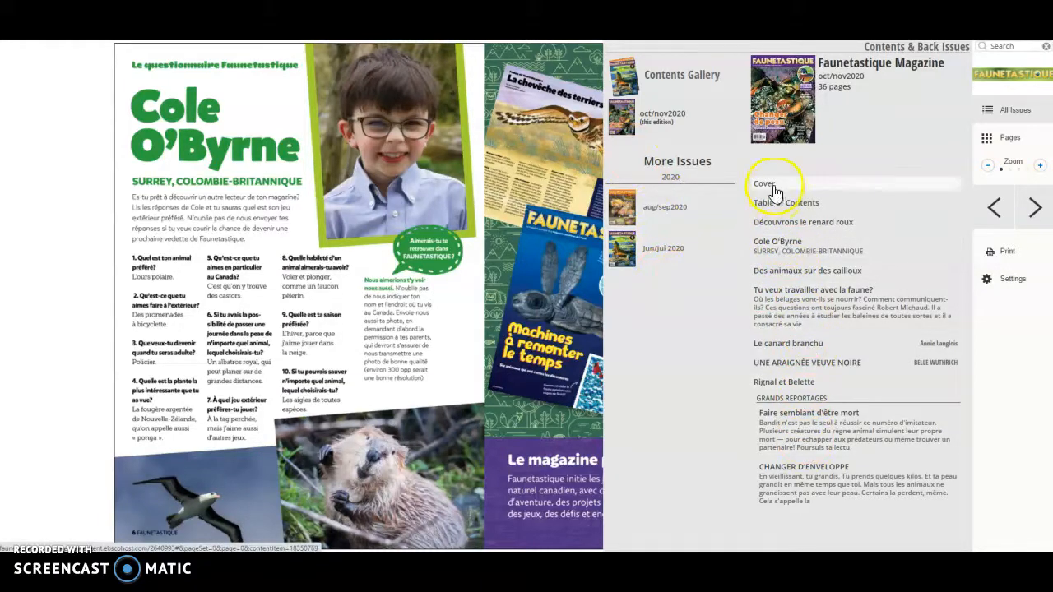
{"action": "left_click", "coordinate": [763, 183]}
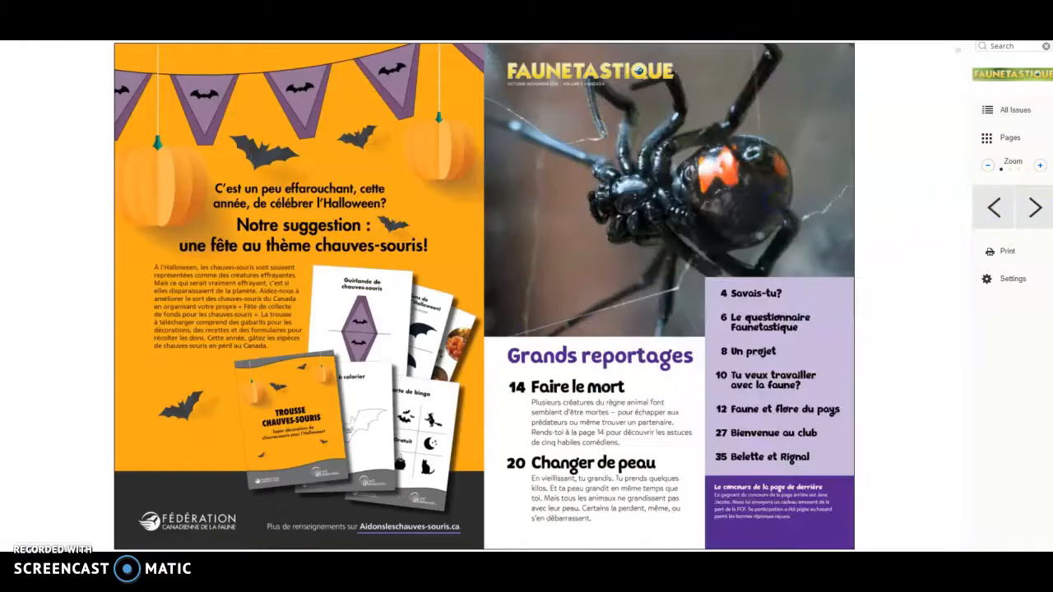
{"action": "left_click", "coordinate": [988, 138]}
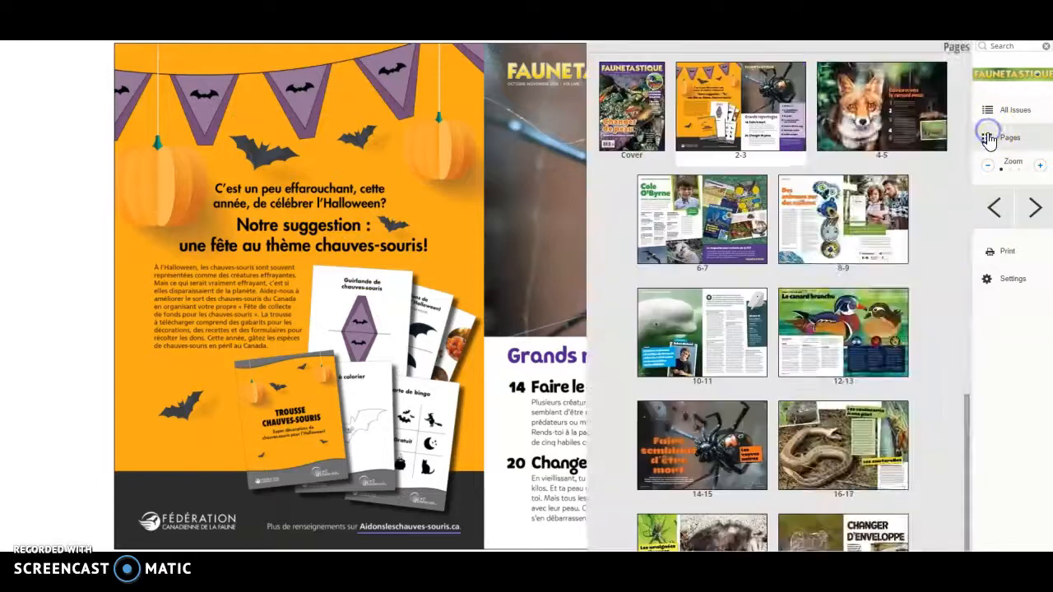
Page Faunetastique through the snake and opossum spreads to Changer d'enveloppe, then return to results.
{"action": "scroll", "scroll_direction": "down", "scroll_amount": 3}
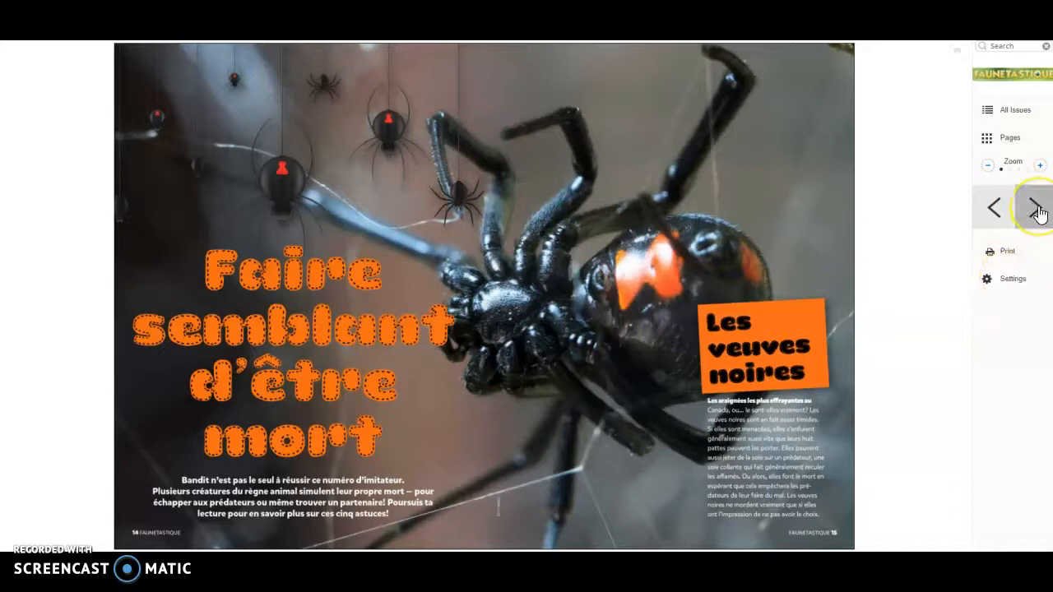
{"action": "left_click", "coordinate": [1034, 207]}
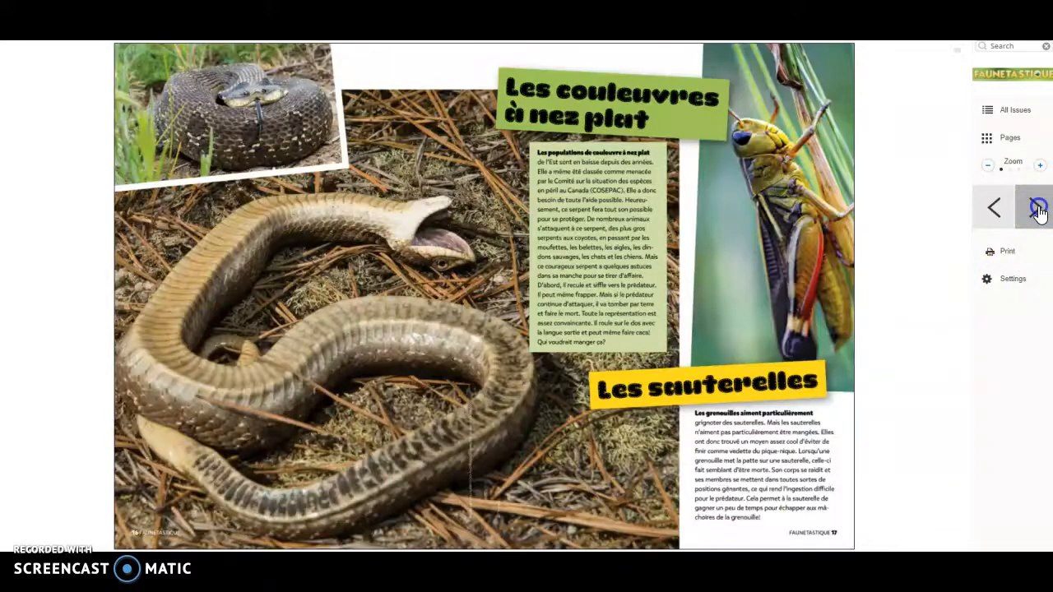
{"action": "left_click", "coordinate": [1036, 207]}
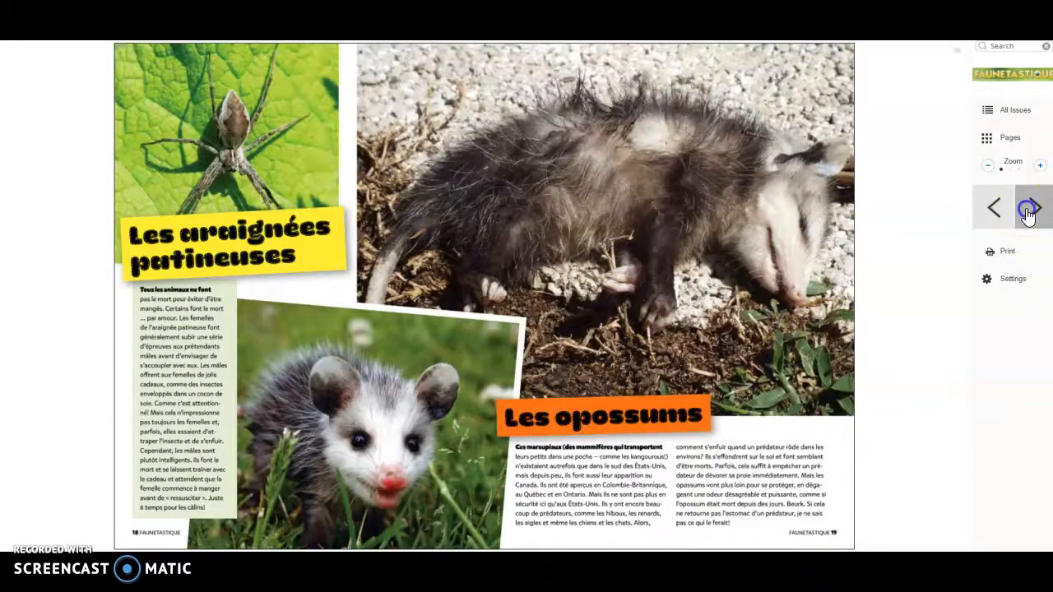
{"action": "left_click", "coordinate": [1031, 207]}
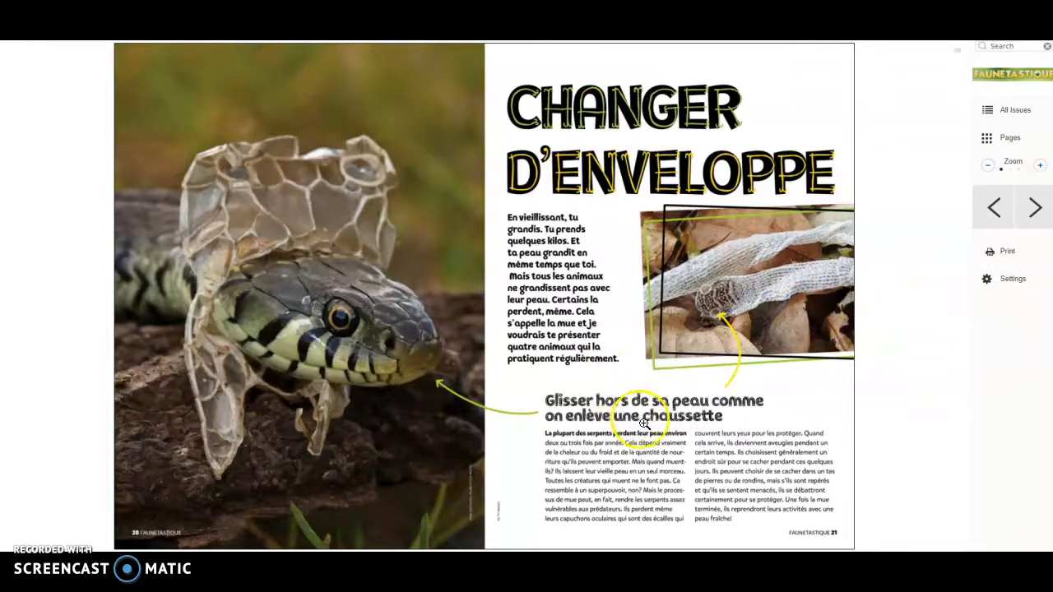
{"action": "mouse_move", "coordinate": [743, 203]}
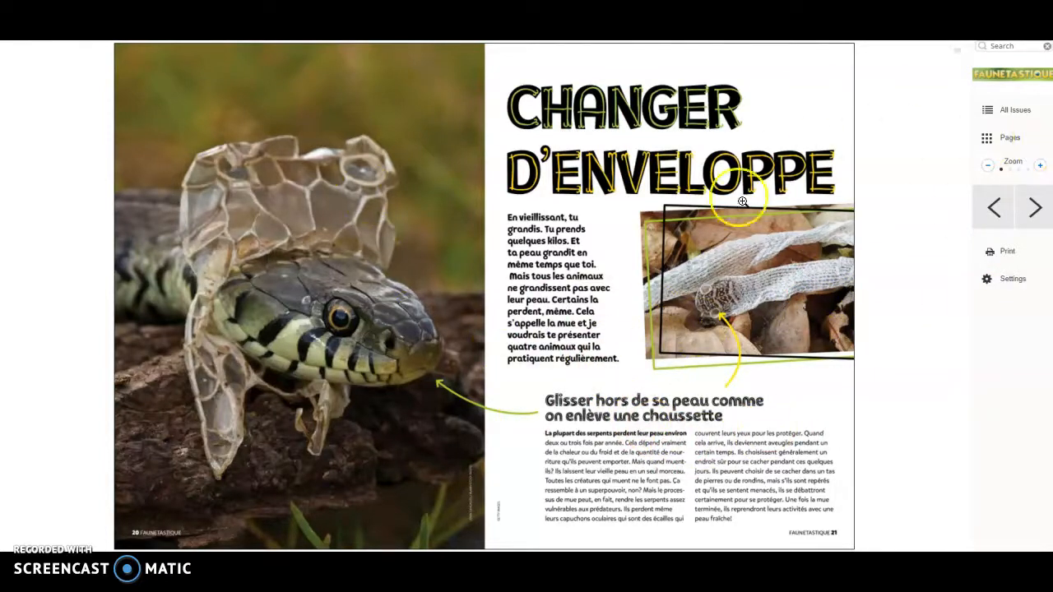
{"action": "left_click", "coordinate": [1010, 278]}
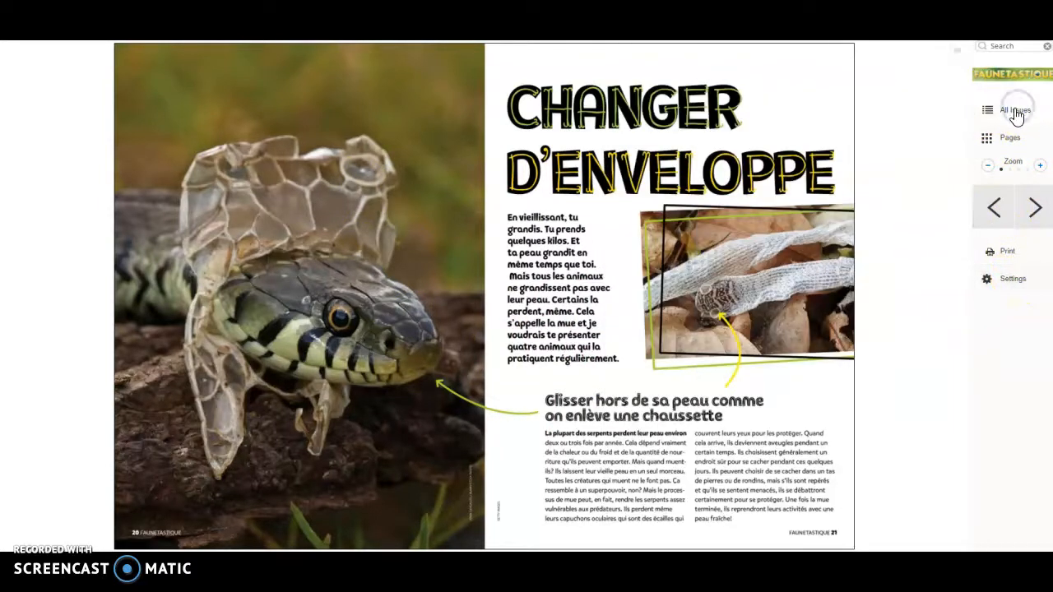
{"action": "left_click", "coordinate": [1014, 109]}
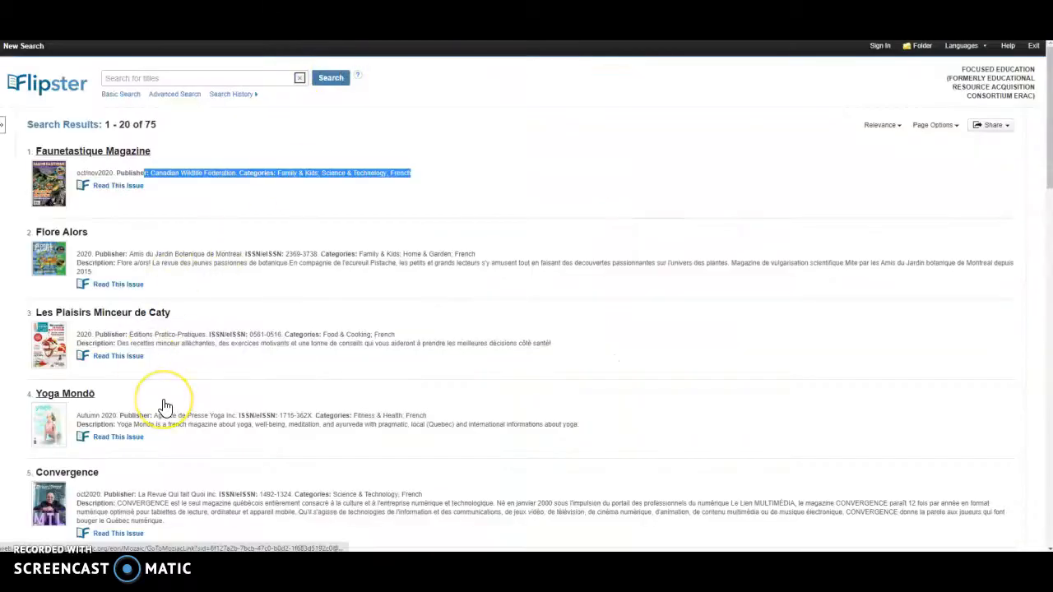
Browse the 75 French magazine results: next page, last page 61–75, then results 41–60.
{"action": "scroll", "scroll_direction": "down", "scroll_amount": 3}
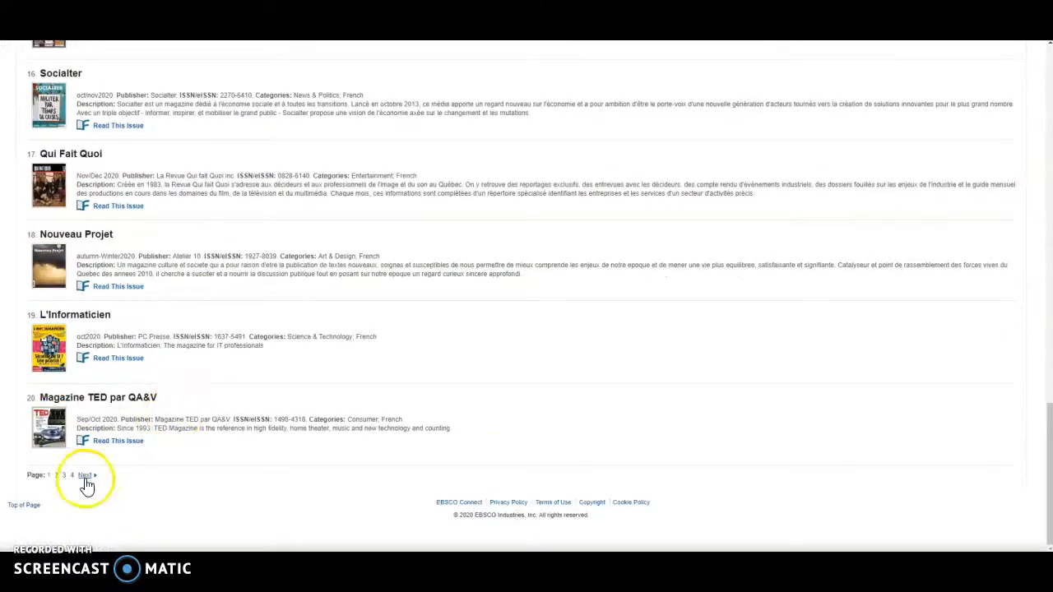
{"action": "left_click", "coordinate": [85, 476]}
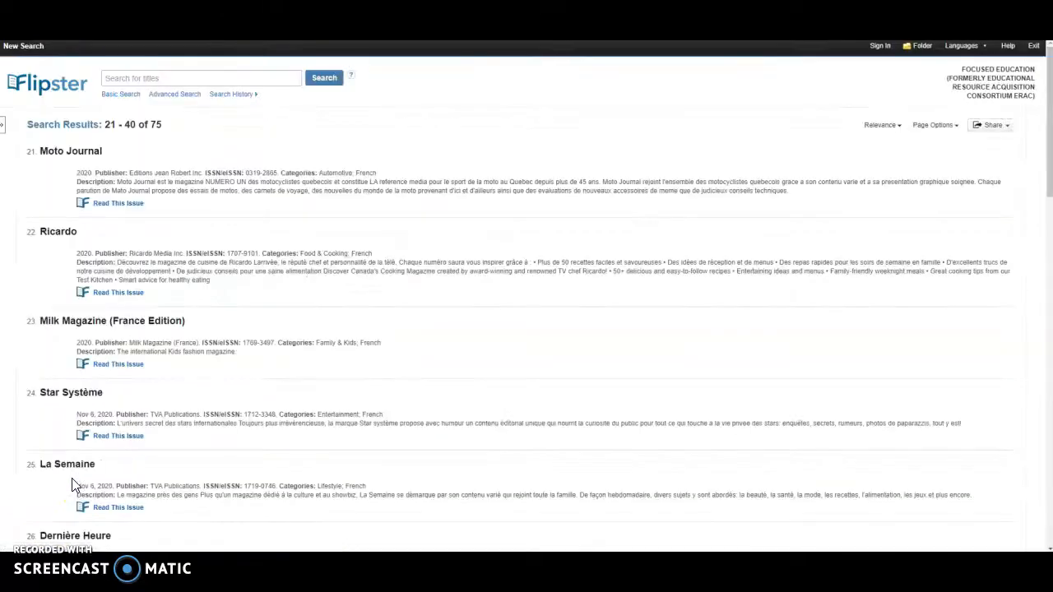
{"action": "scroll", "scroll_direction": "down", "scroll_amount": 3}
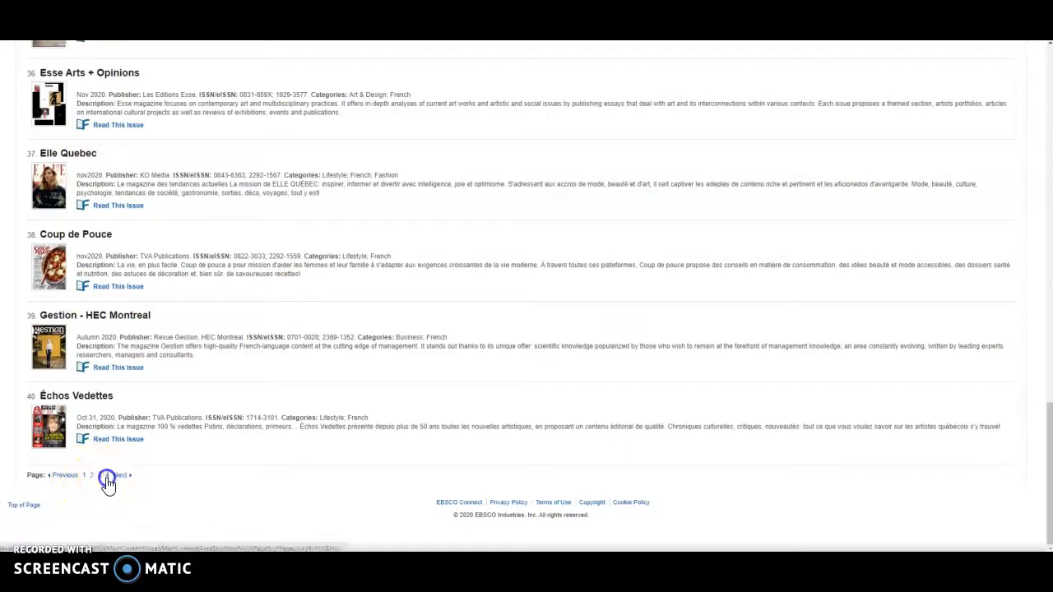
{"action": "left_click", "coordinate": [107, 475]}
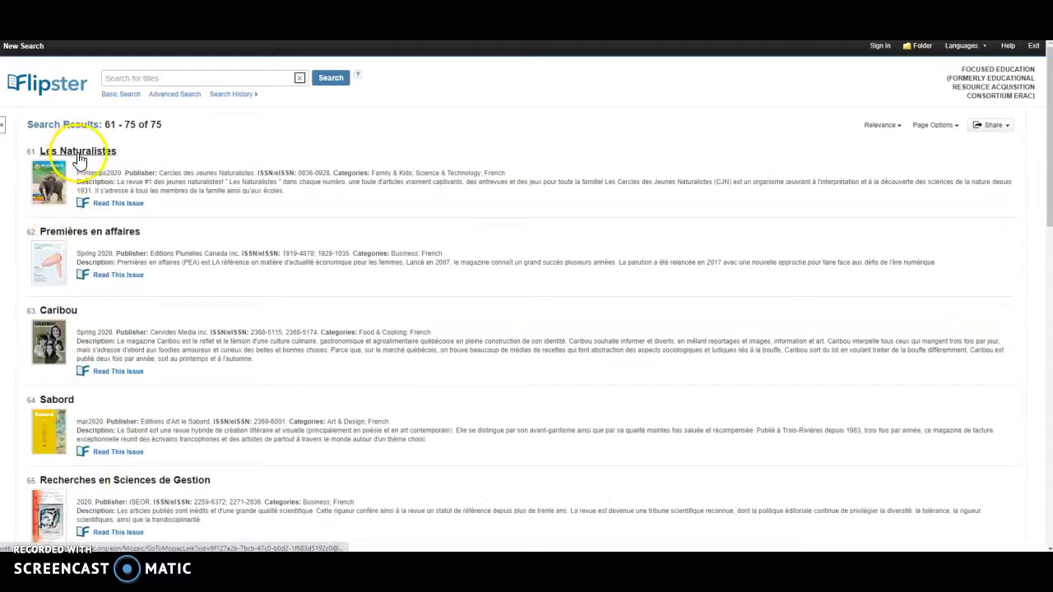
{"action": "scroll", "scroll_direction": "down", "scroll_amount": 3}
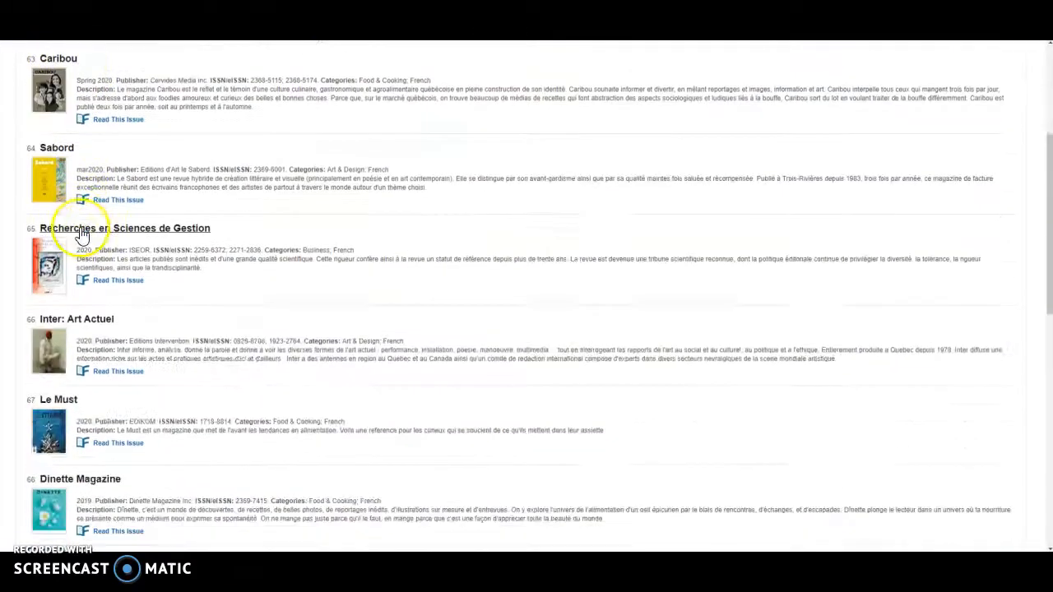
{"action": "scroll", "scroll_direction": "down", "scroll_amount": 3}
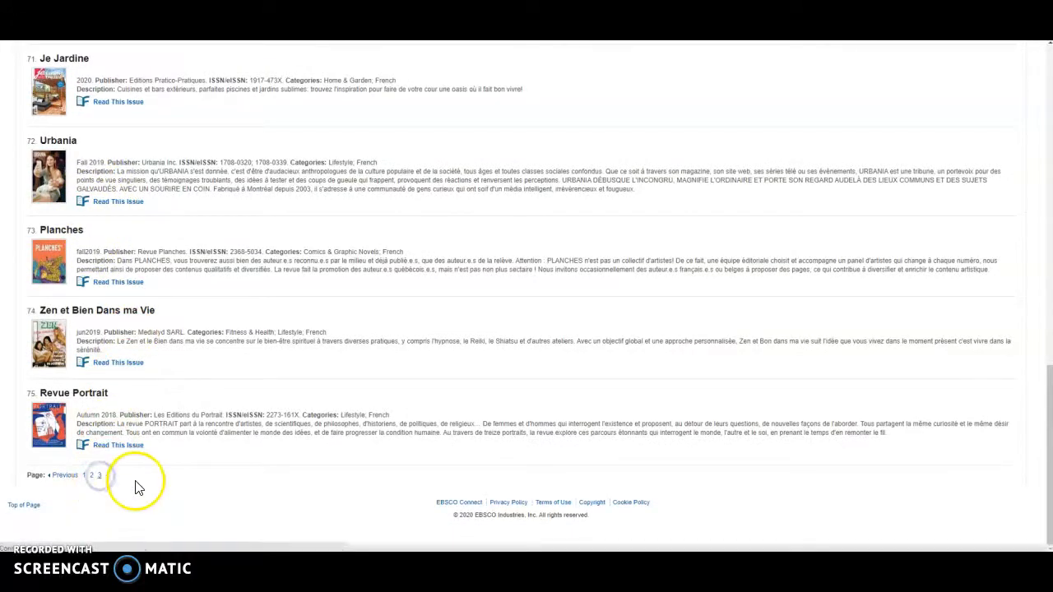
{"action": "left_click", "coordinate": [93, 475]}
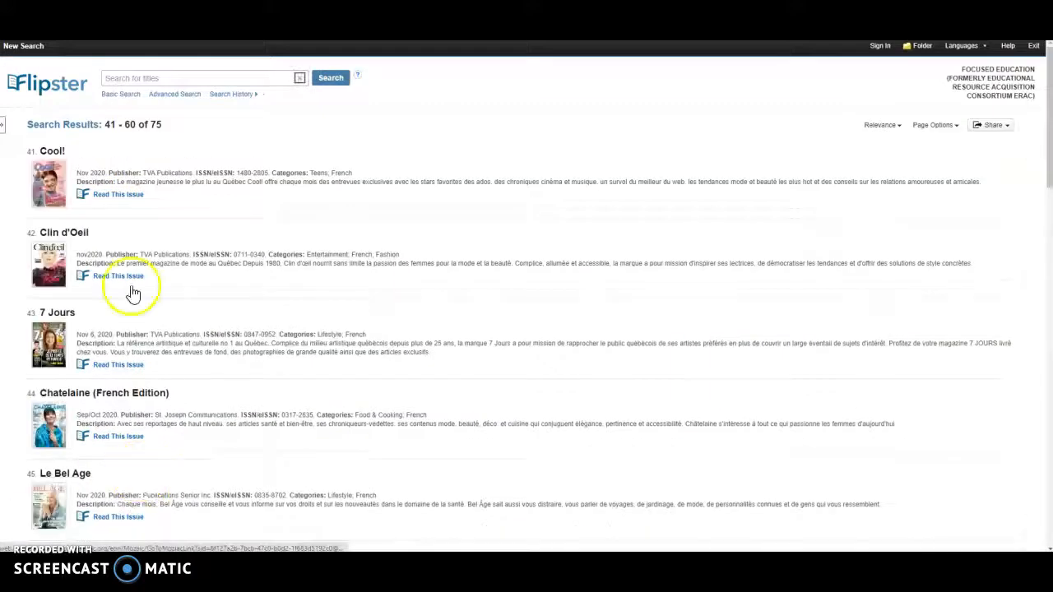
{"action": "mouse_move", "coordinate": [54, 195]}
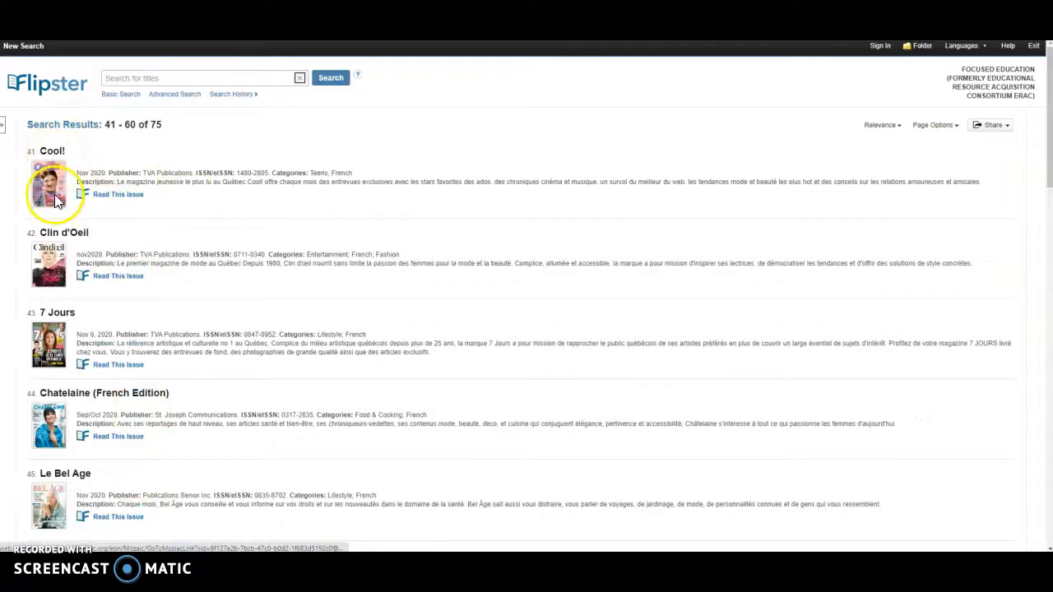
Page the December 2020 Les explorateurs issue from its cover past Sommaire and Le phoque commun.
{"action": "scroll", "scroll_direction": "down", "scroll_amount": 3}
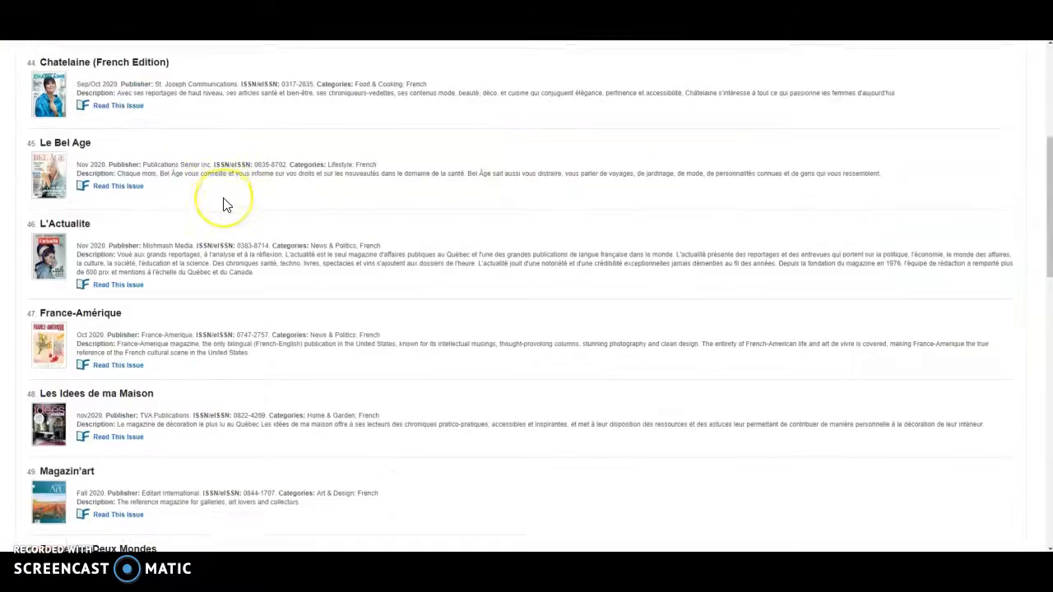
{"action": "scroll", "scroll_direction": "down", "scroll_amount": 3}
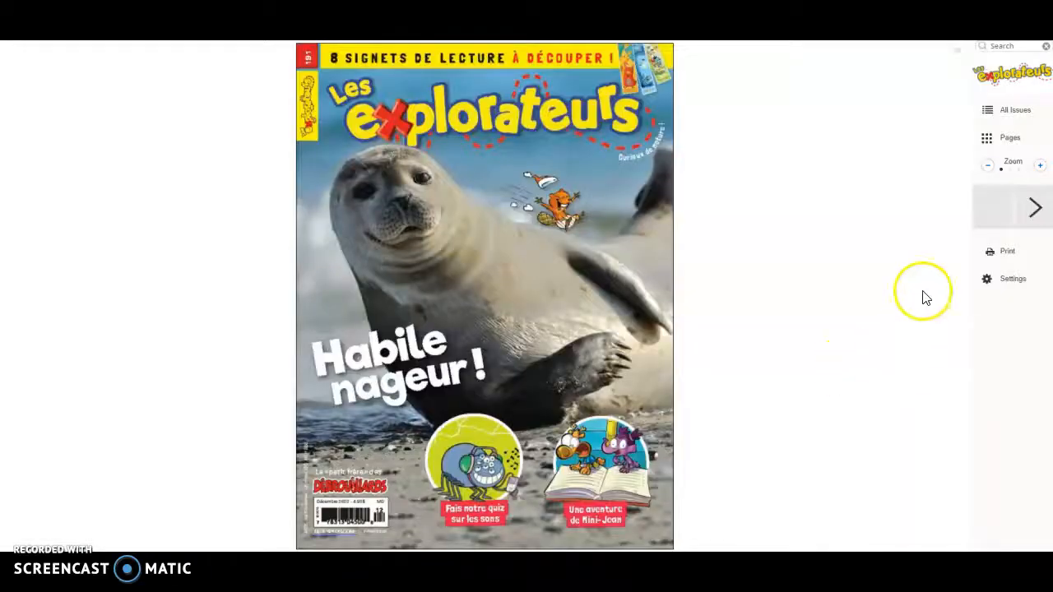
{"action": "left_click", "coordinate": [1034, 207]}
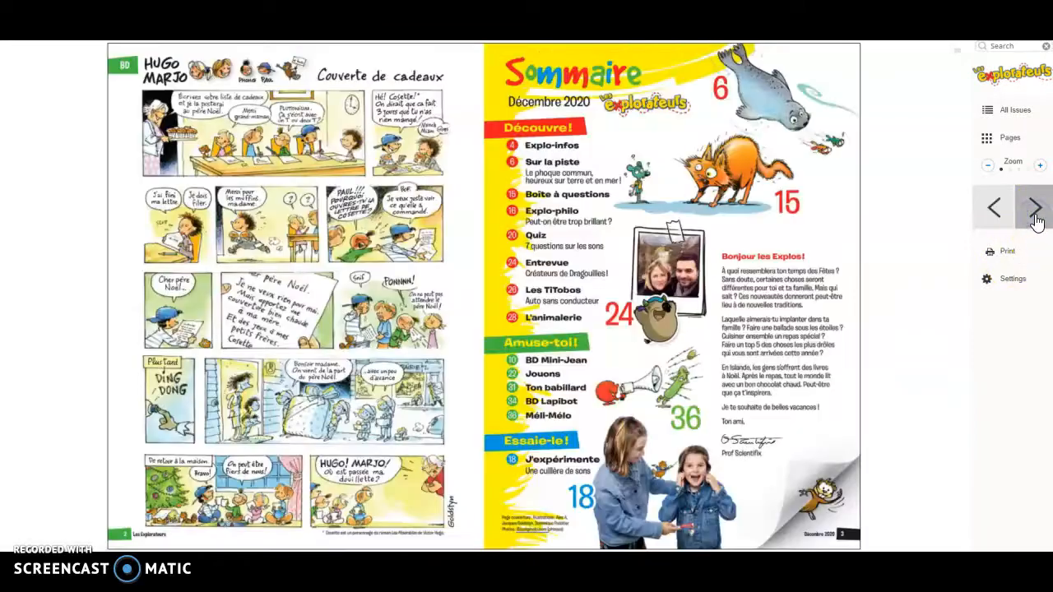
{"action": "left_click", "coordinate": [1034, 207]}
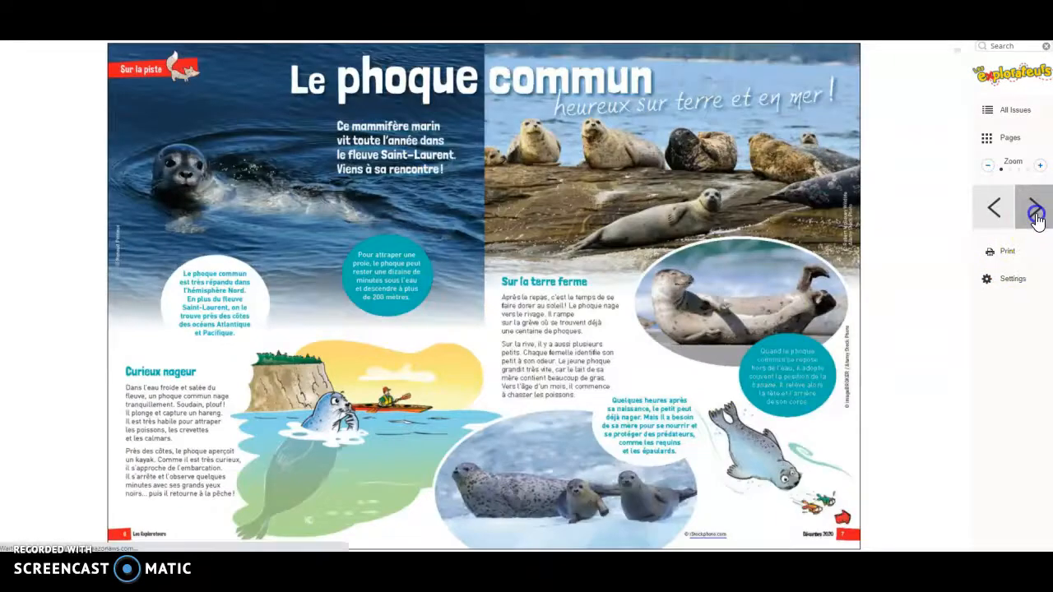
{"action": "left_click", "coordinate": [1033, 206]}
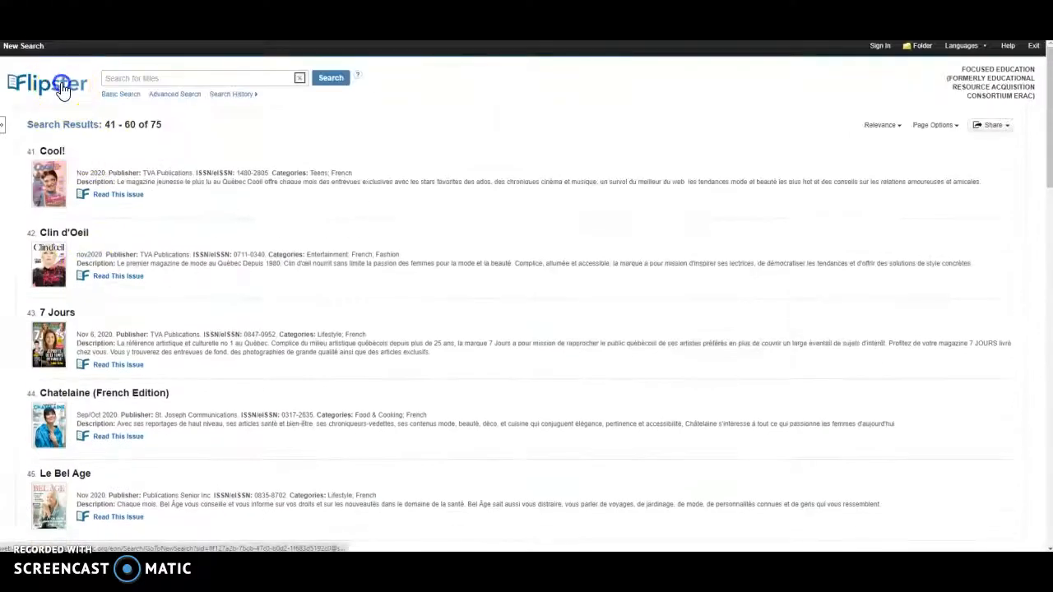
From the Flipster start page, list the 94 Family & Kids titles and choose Spider.
{"action": "left_click", "coordinate": [50, 83]}
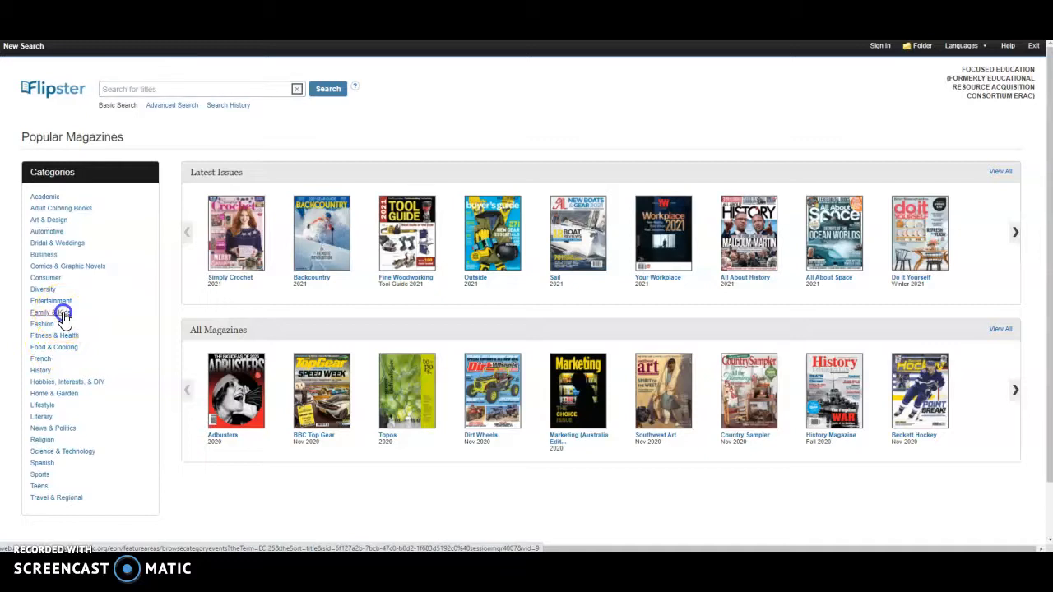
{"action": "left_click", "coordinate": [40, 311]}
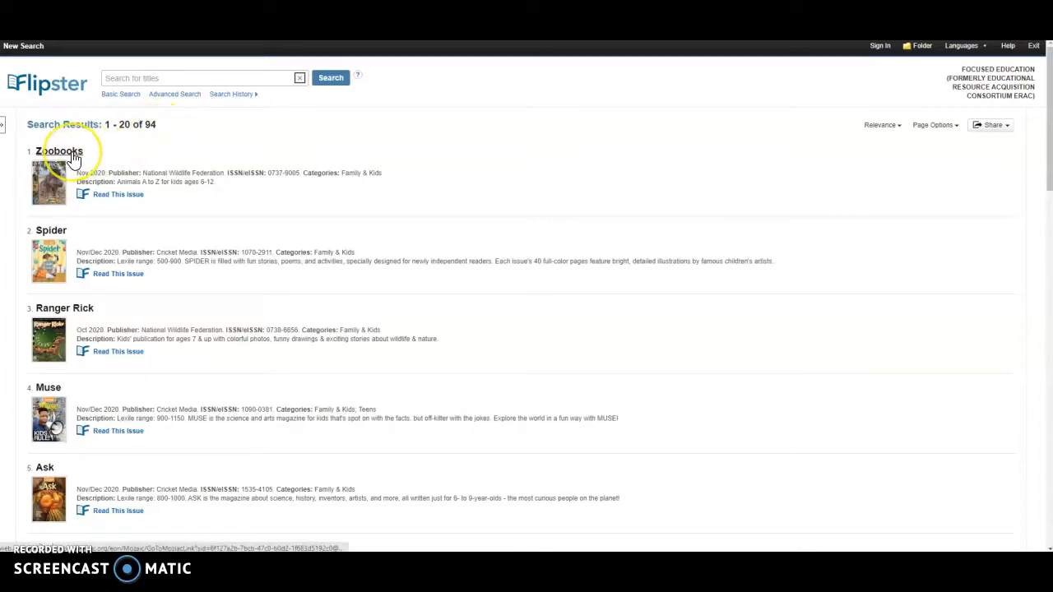
{"action": "mouse_move", "coordinate": [45, 235]}
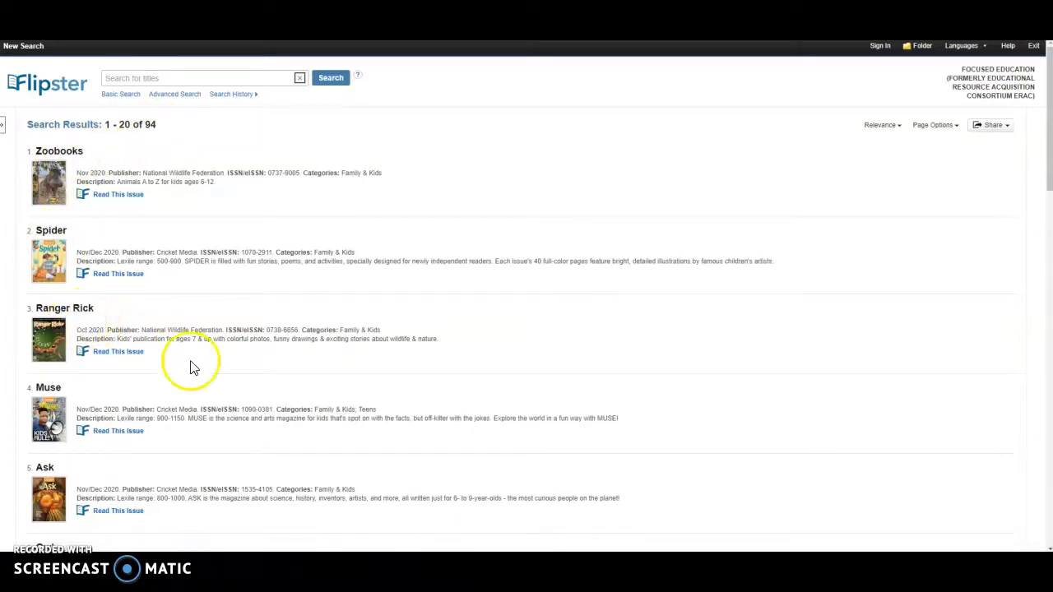
{"action": "scroll", "scroll_direction": "down", "scroll_amount": 3}
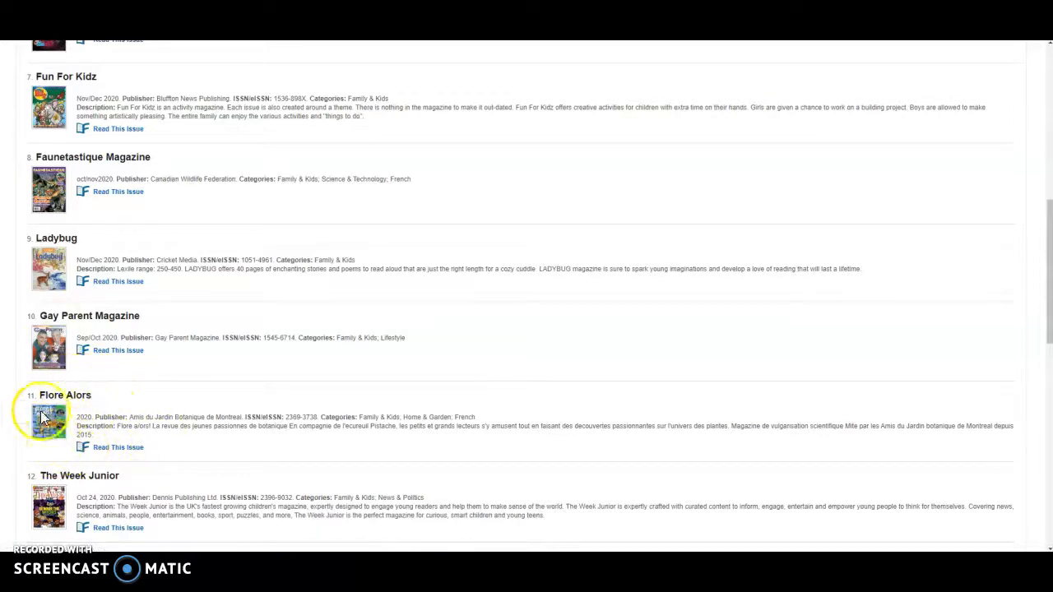
{"action": "scroll", "scroll_direction": "down", "scroll_amount": 3}
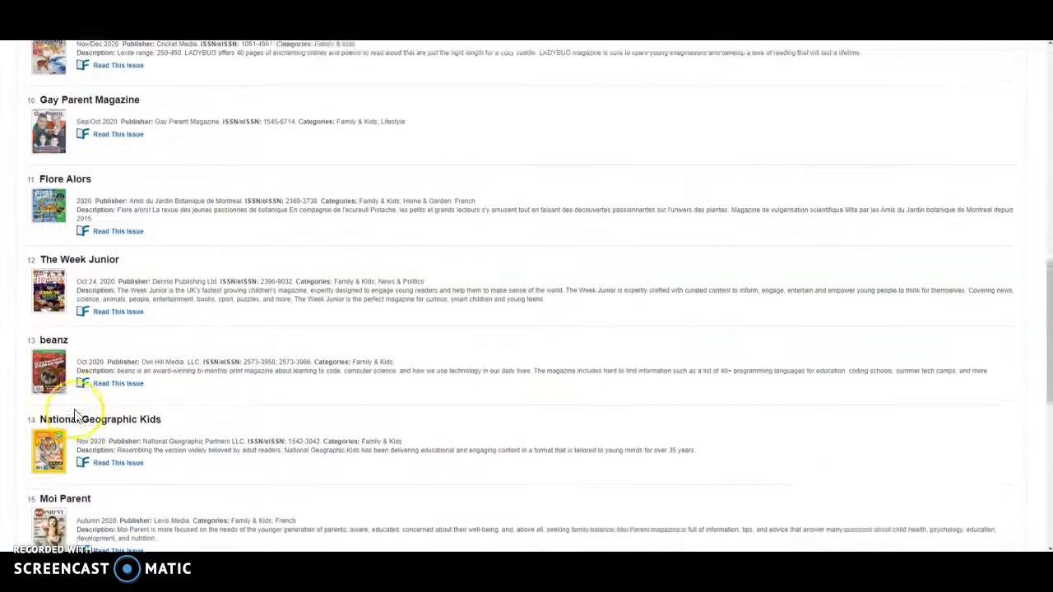
{"action": "scroll", "scroll_direction": "down", "scroll_amount": 3}
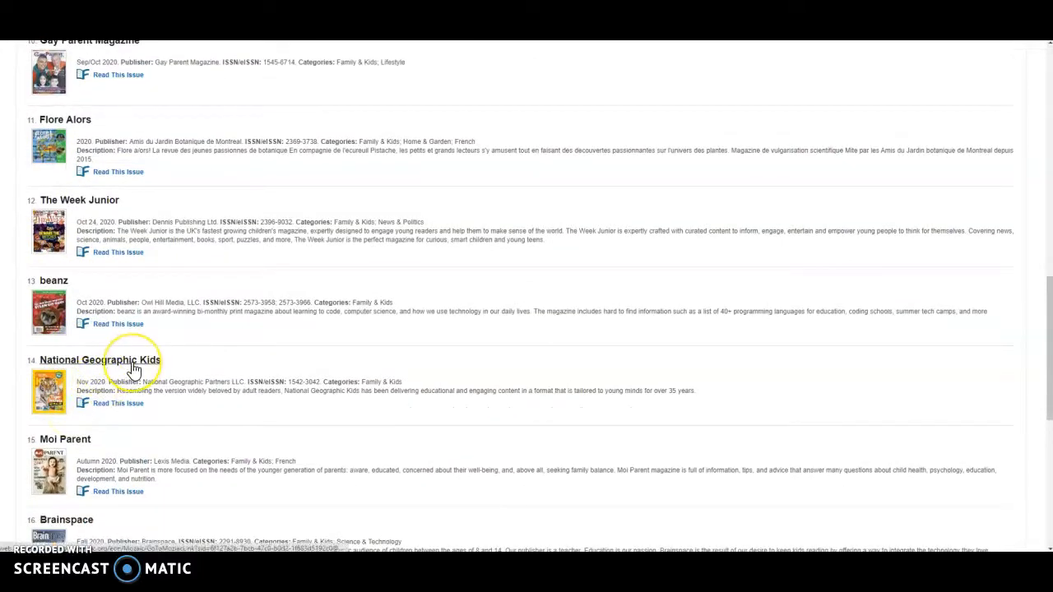
{"action": "left_click", "coordinate": [105, 361]}
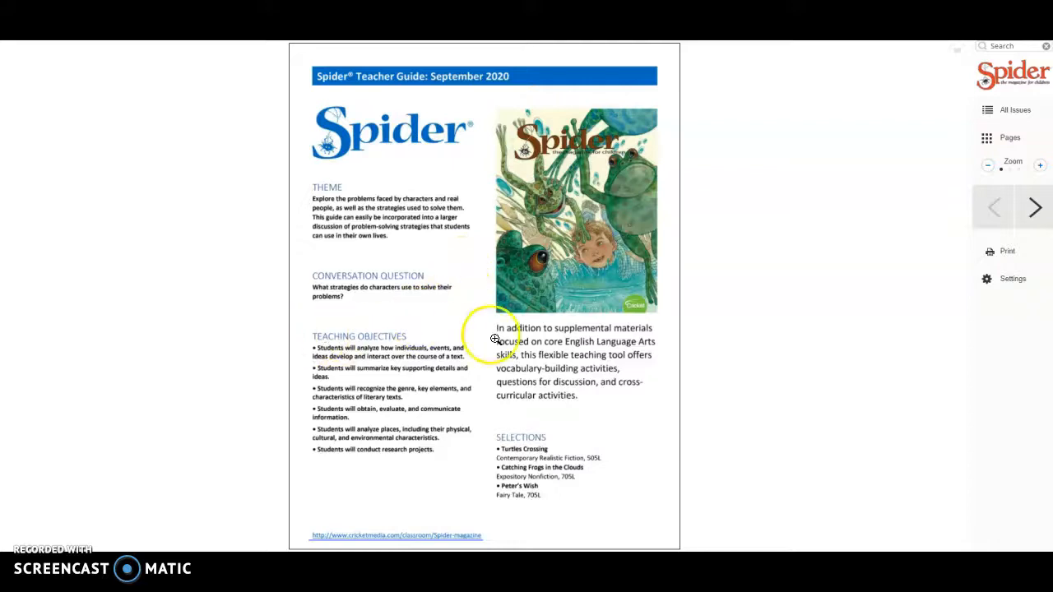
Page the September 2020 Spider Teacher Guide to the Turtles Crossing story map, then return to results.
{"action": "left_click", "coordinate": [1035, 207]}
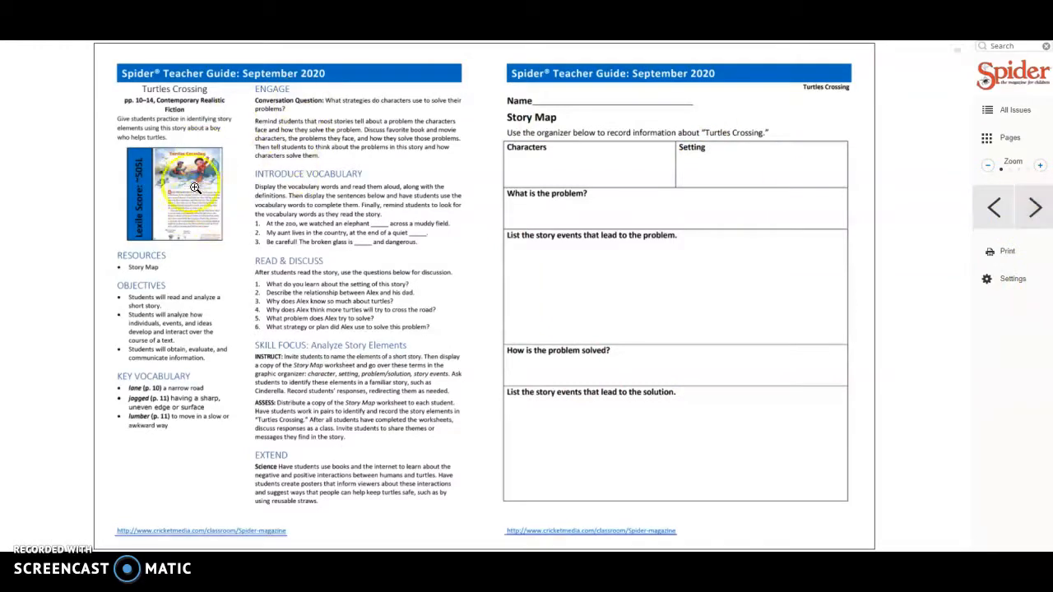
{"action": "left_click", "coordinate": [1033, 206]}
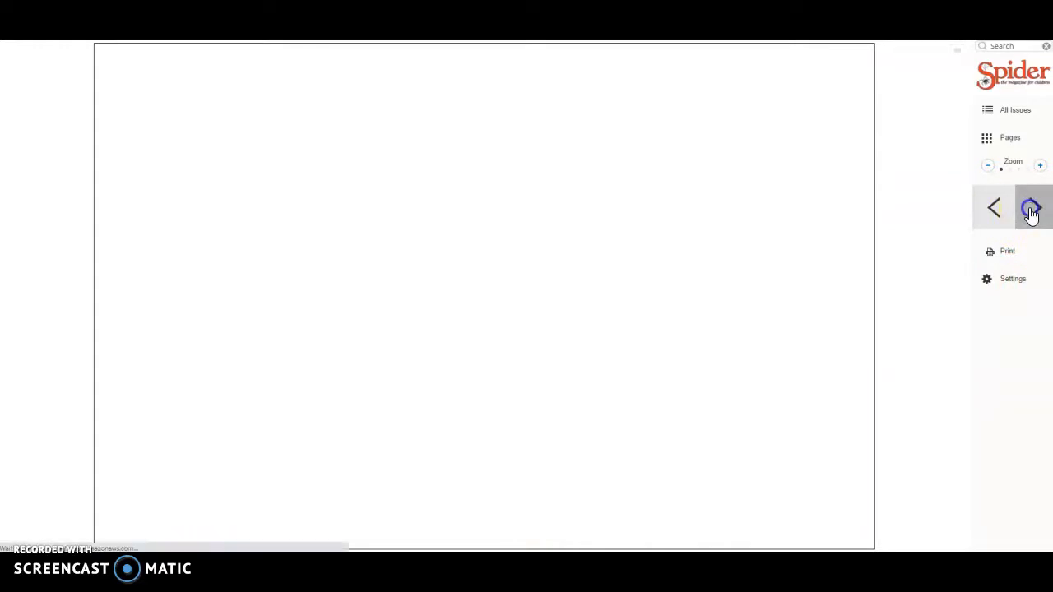
{"action": "left_click", "coordinate": [1032, 207]}
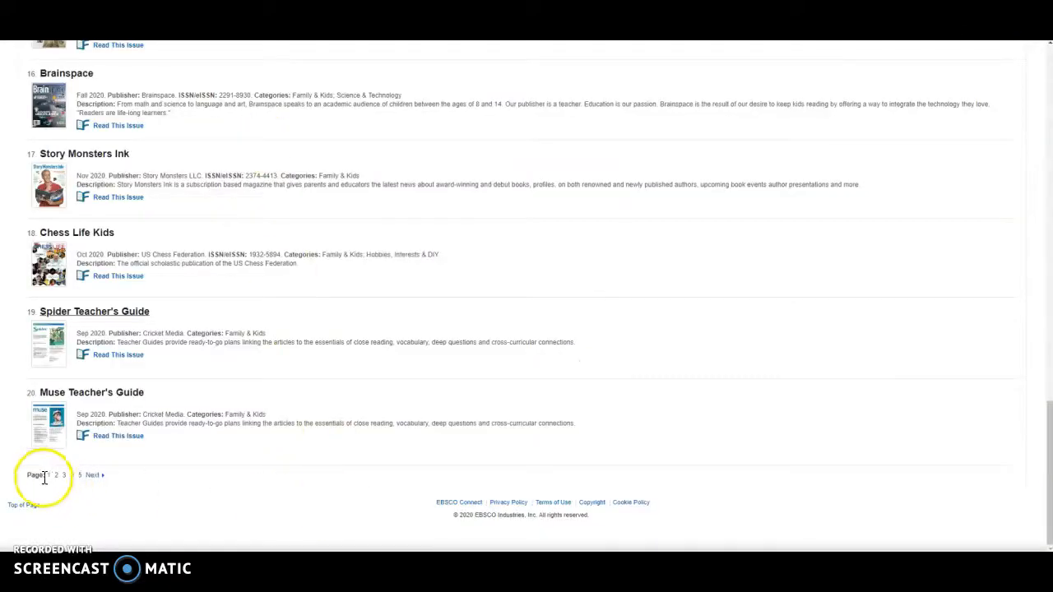
Browse Family & Kids results 21–40, then move on to results 41–60 of 94.
{"action": "left_click", "coordinate": [55, 475]}
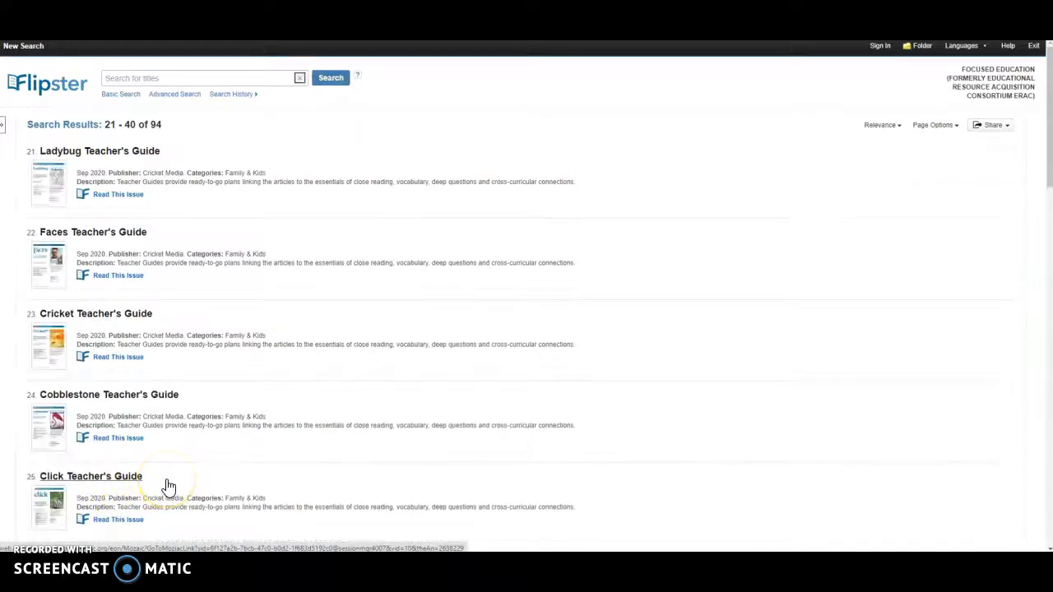
{"action": "scroll", "scroll_direction": "down", "scroll_amount": 3}
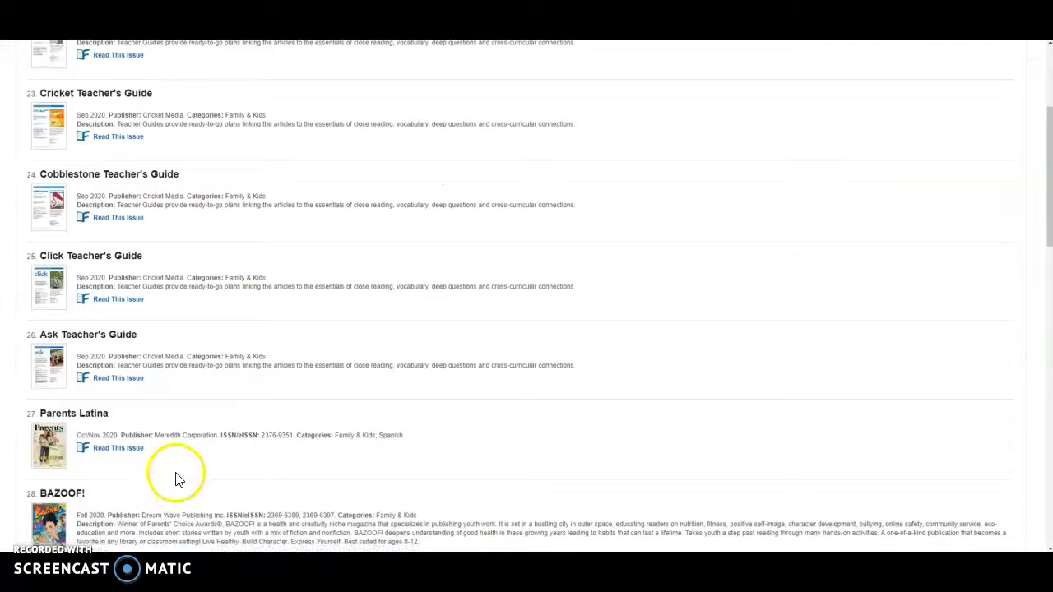
{"action": "scroll", "scroll_direction": "down", "scroll_amount": 3}
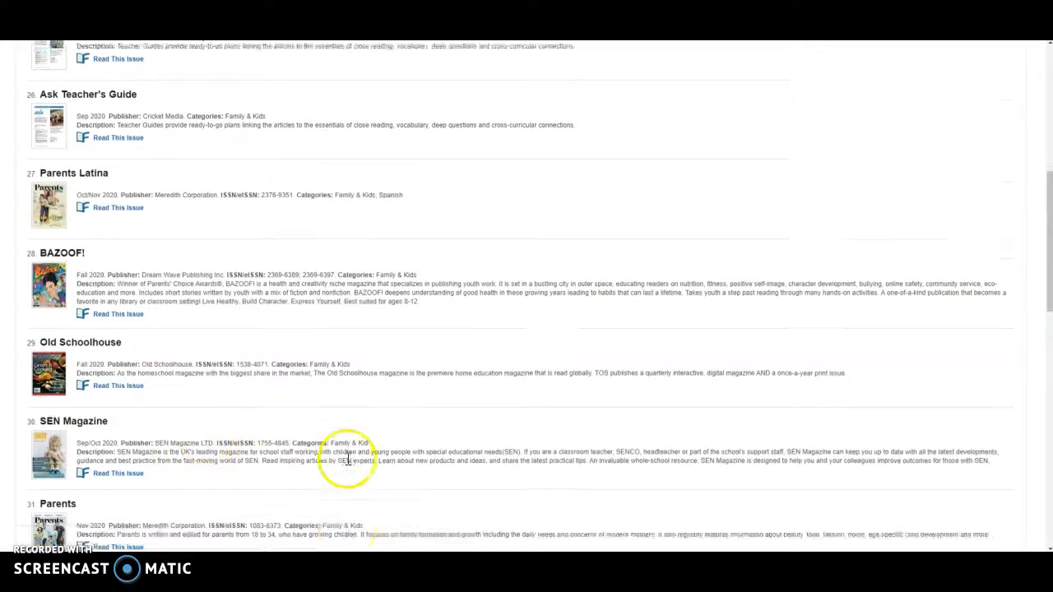
{"action": "scroll", "scroll_direction": "down", "scroll_amount": 3}
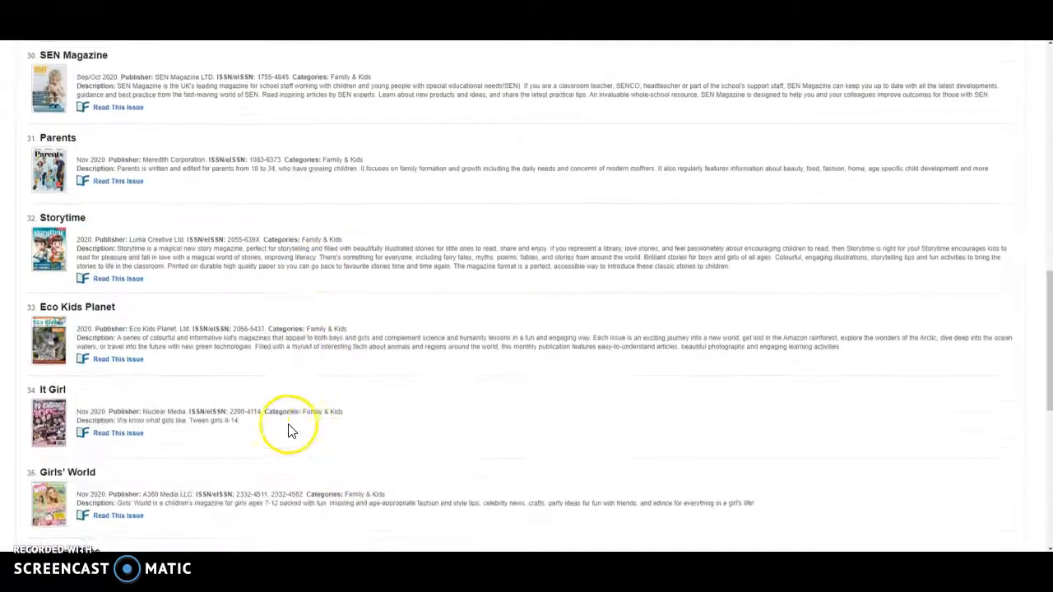
{"action": "scroll", "scroll_direction": "down", "scroll_amount": 3}
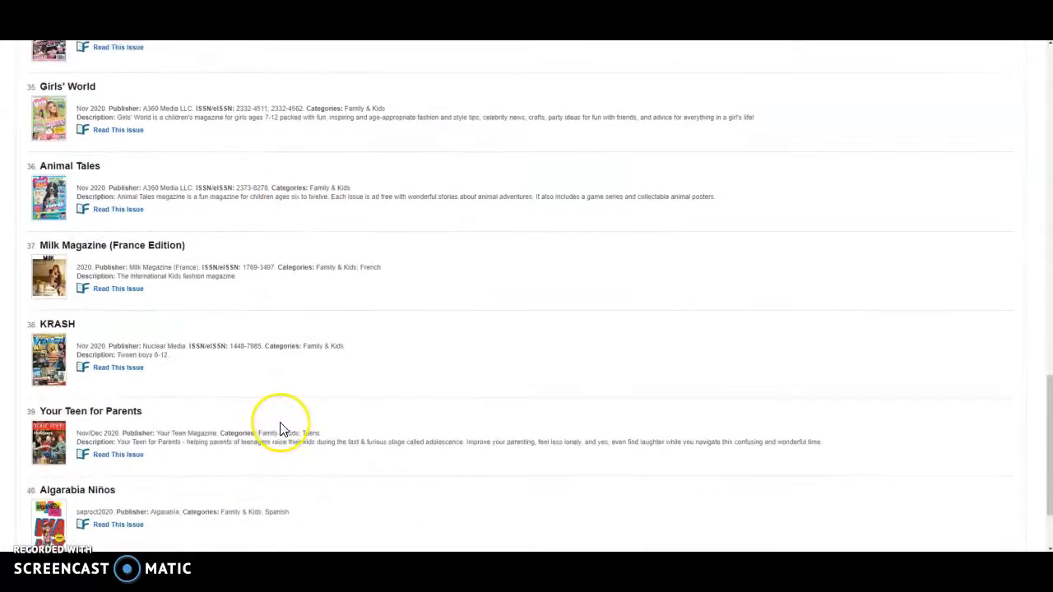
{"action": "scroll", "scroll_direction": "down", "scroll_amount": 3}
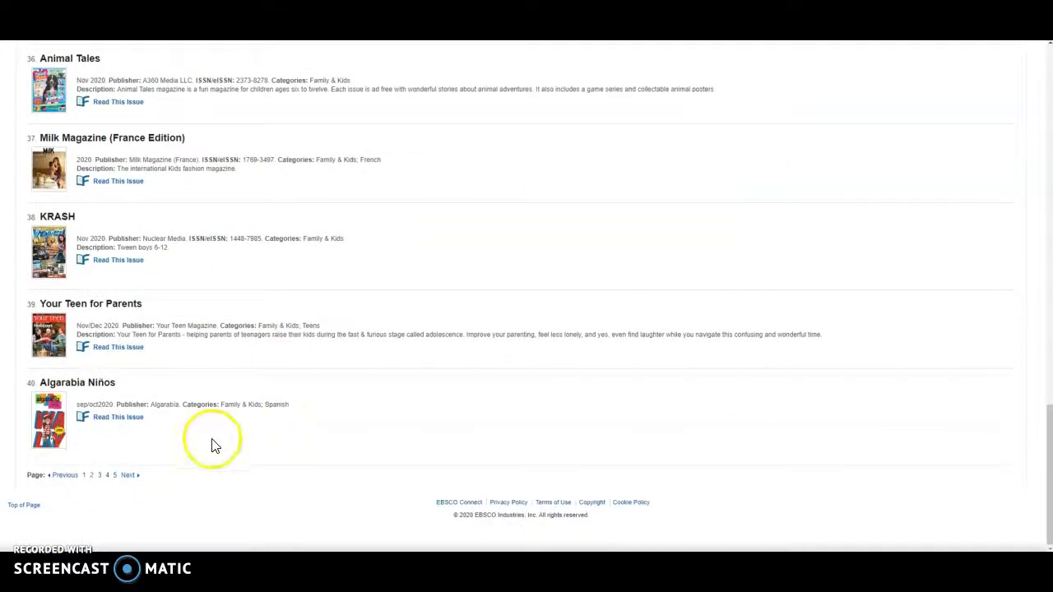
{"action": "left_click", "coordinate": [99, 476]}
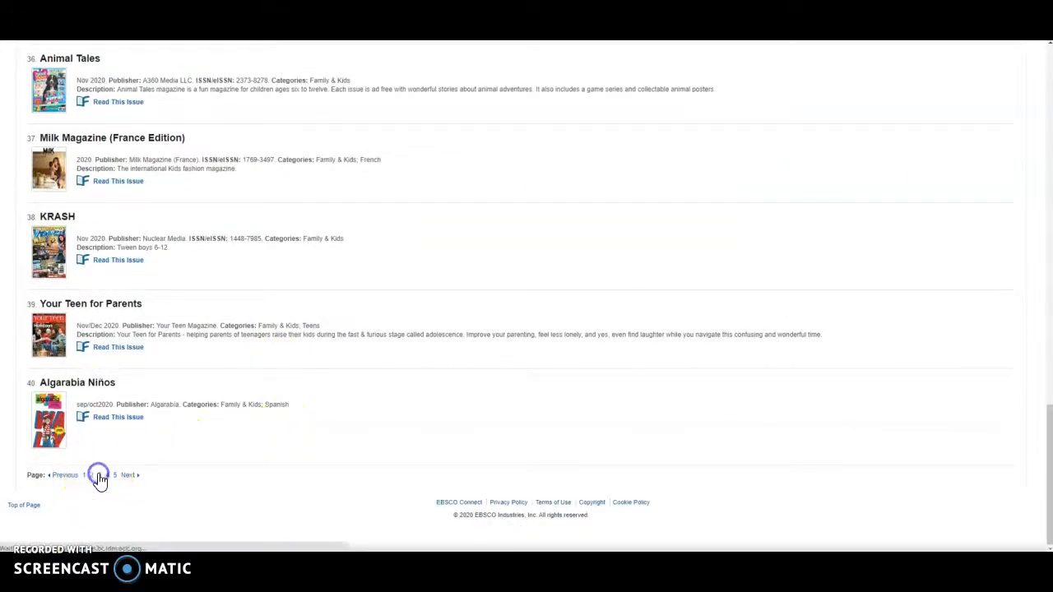
{"action": "left_click", "coordinate": [114, 475]}
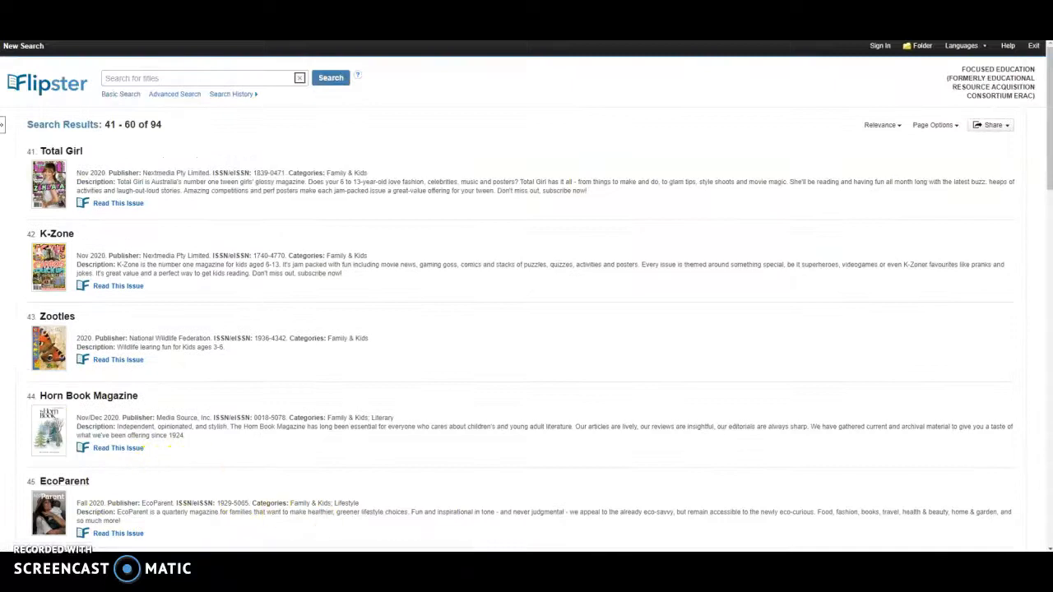
{"action": "mouse_move", "coordinate": [220, 64]}
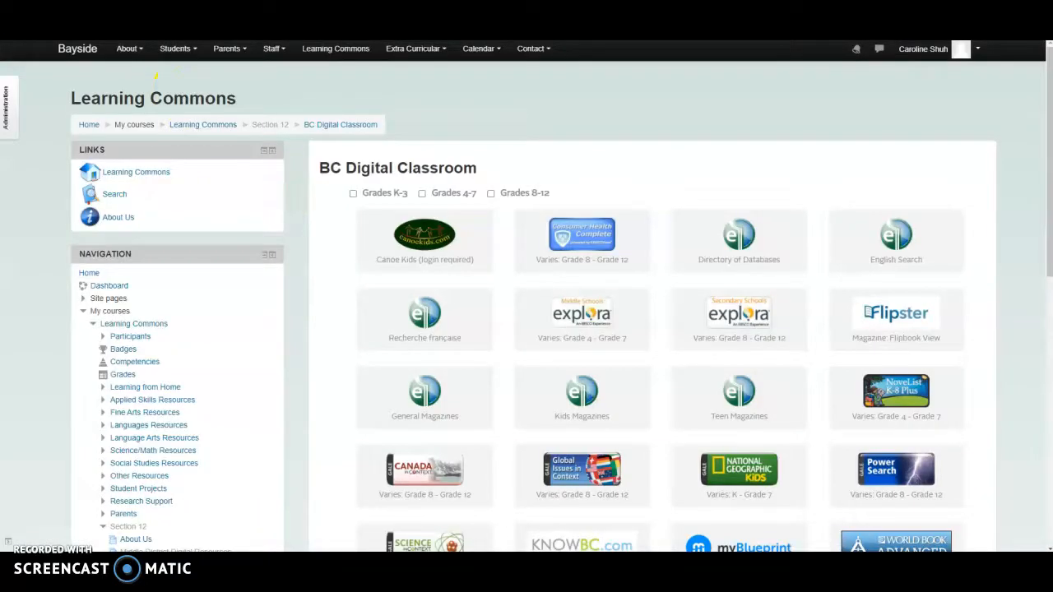
Return via the Learning Commons breadcrumb to the BC Digital Classroom resources page.
{"action": "left_click", "coordinate": [203, 124]}
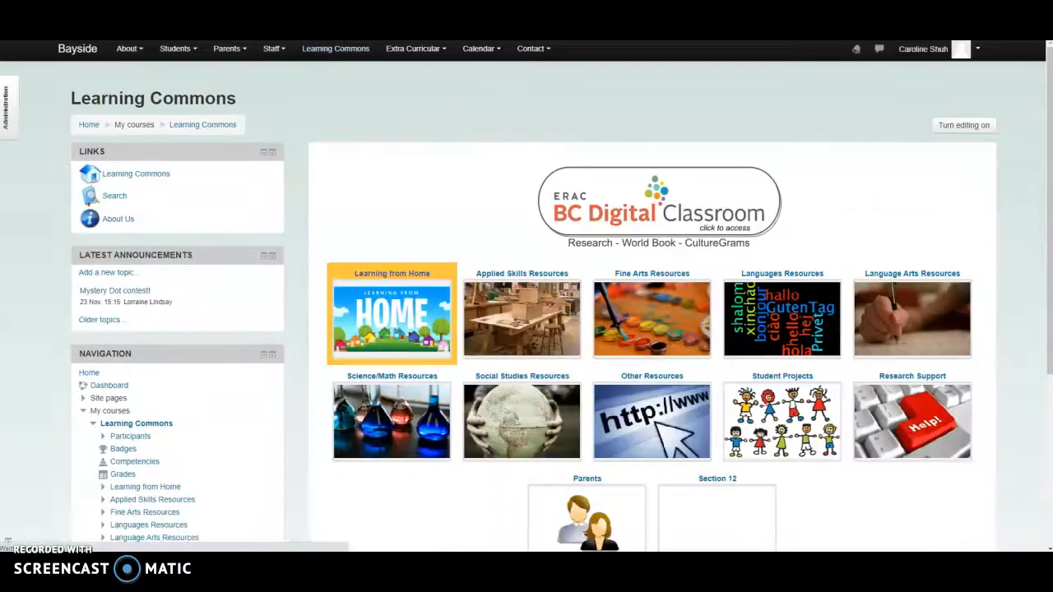
{"action": "mouse_move", "coordinate": [425, 303]}
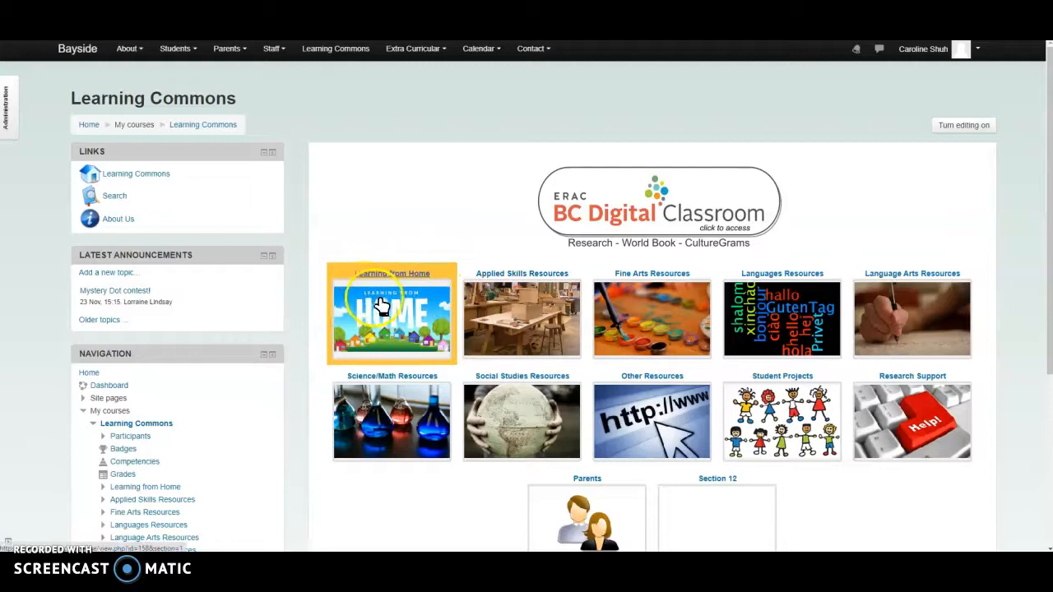
{"action": "mouse_move", "coordinate": [633, 220]}
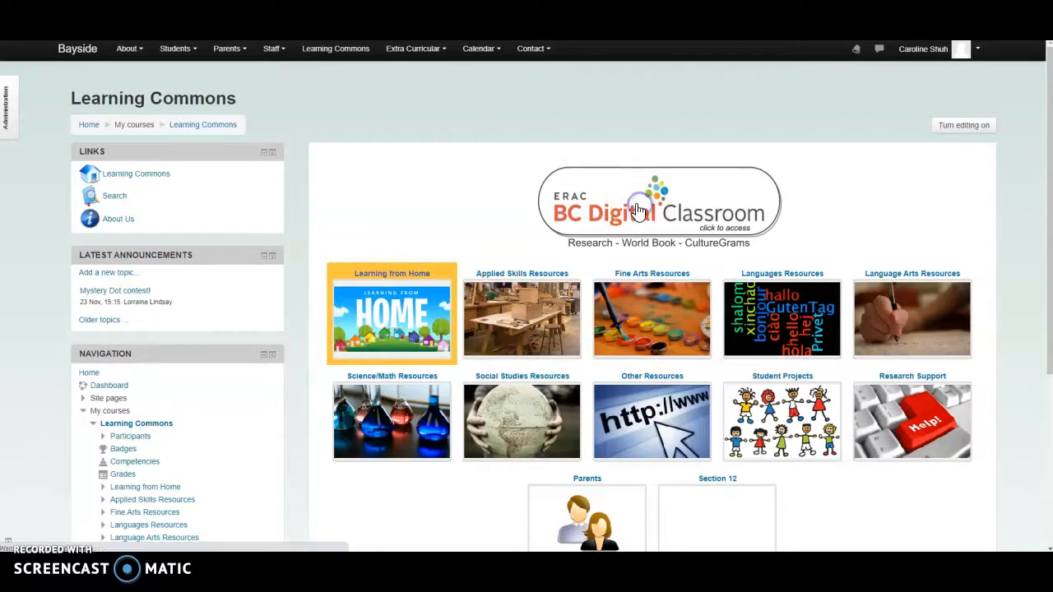
{"action": "left_click", "coordinate": [649, 203]}
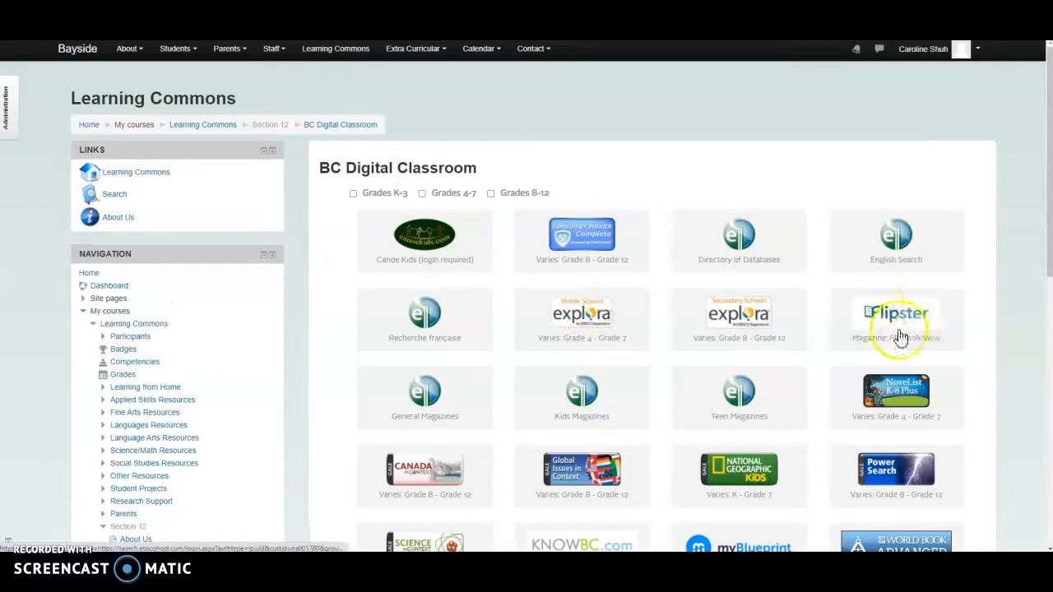
{"action": "mouse_move", "coordinate": [770, 474]}
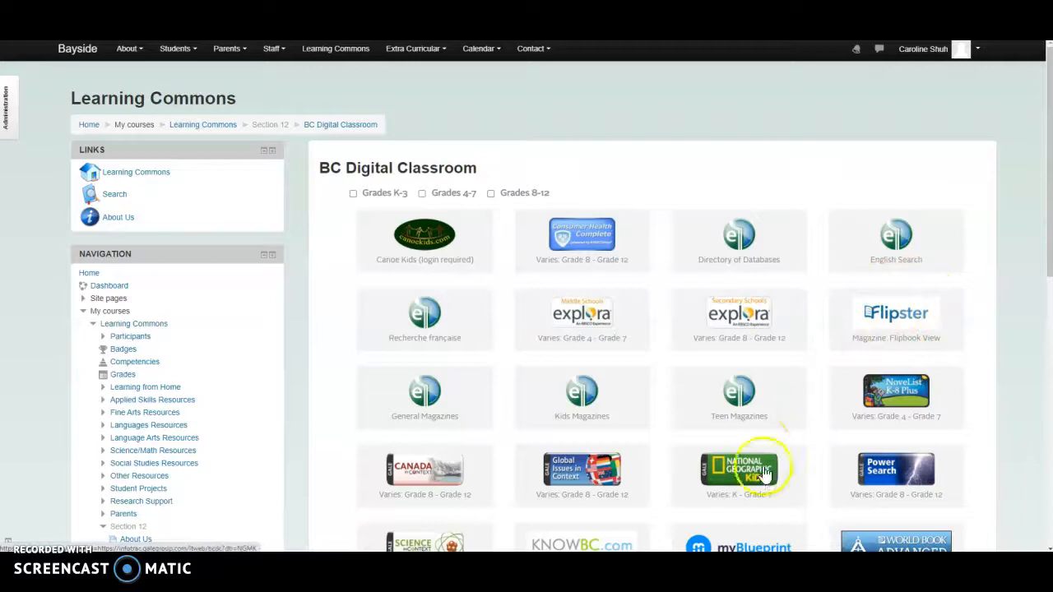
{"action": "mouse_move", "coordinate": [903, 318]}
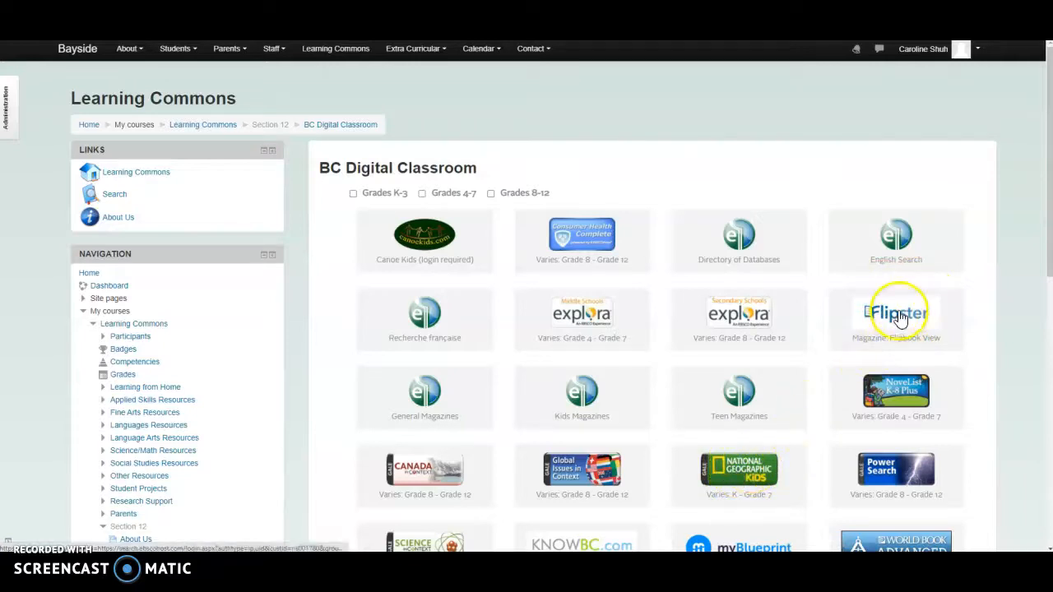